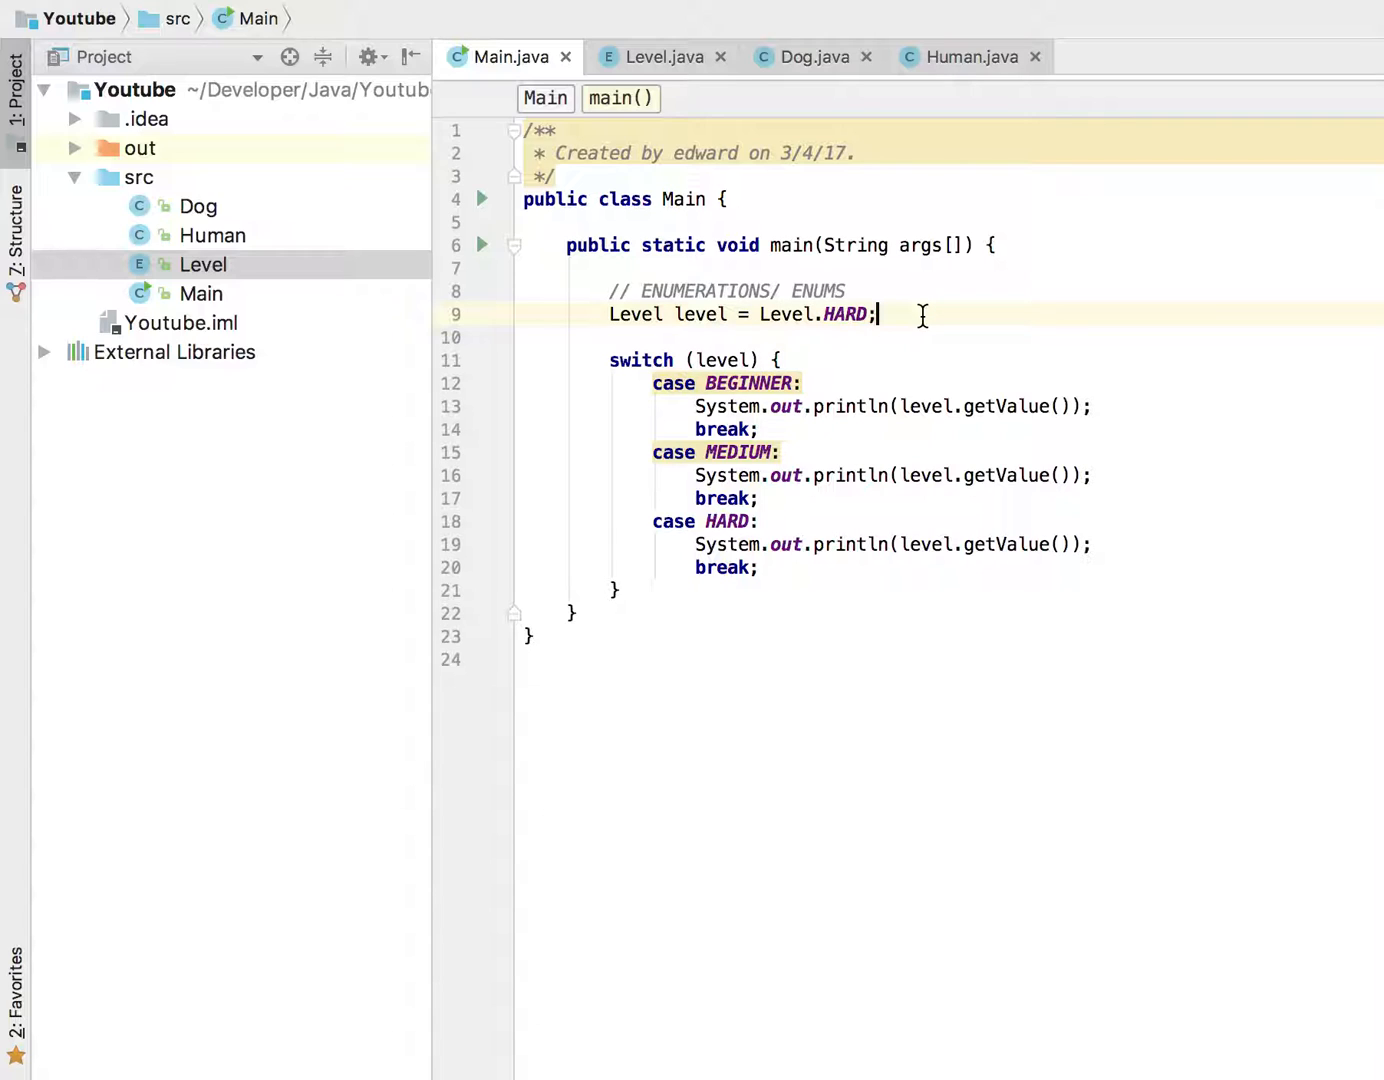
Add a blank line above the switch and start an empty `for ()` loop header.
{"action": "key", "text": "Enter"}
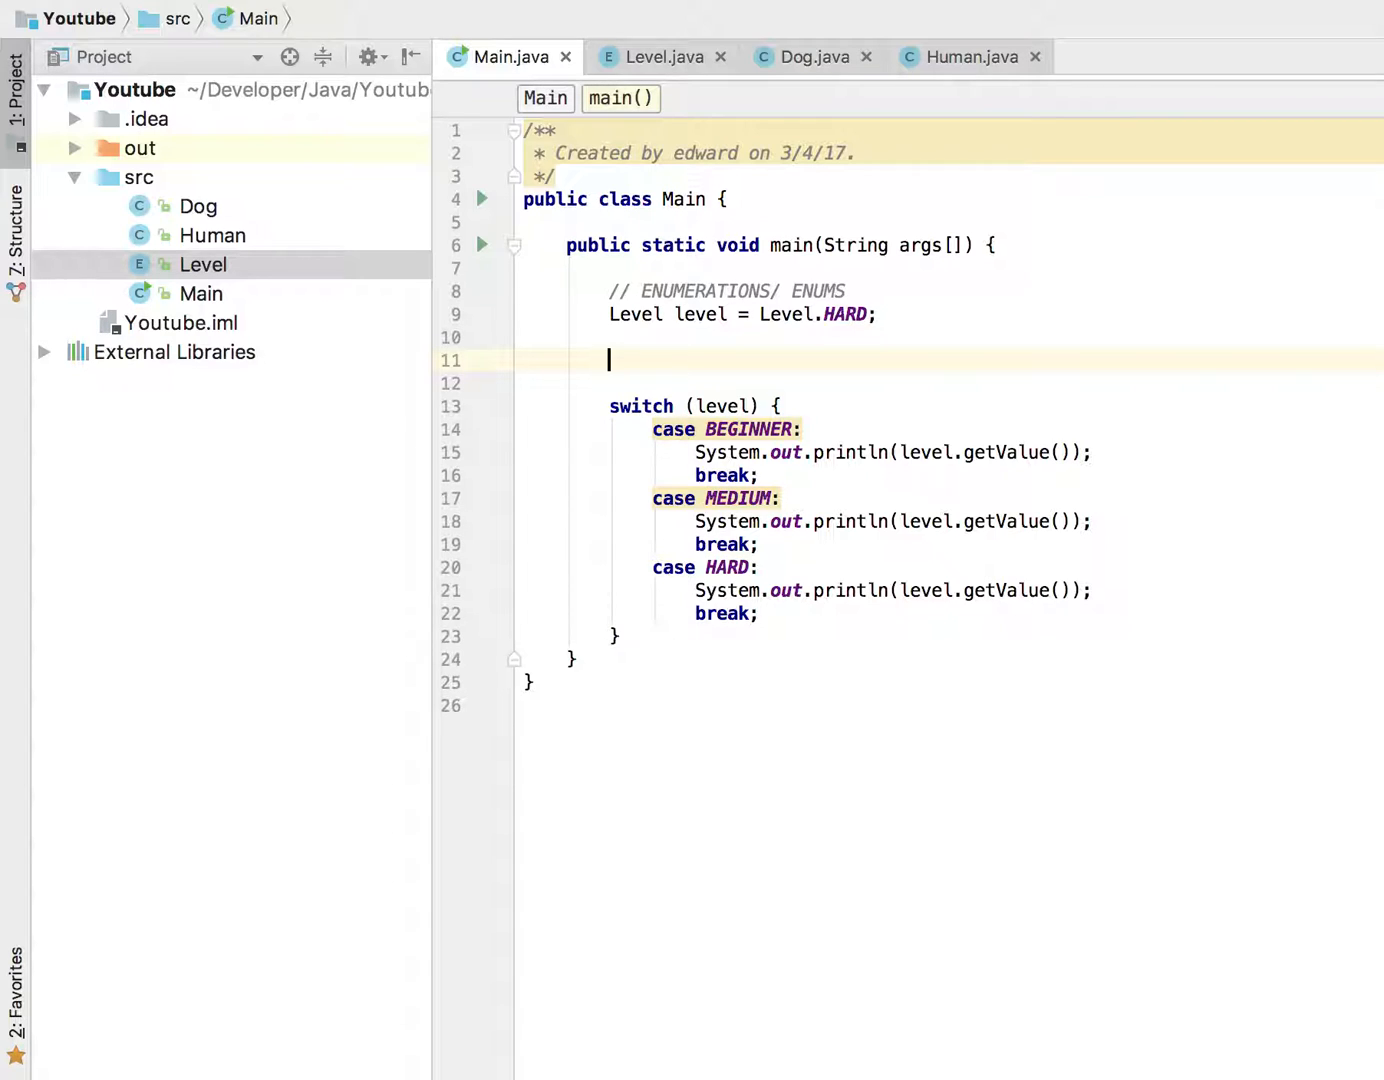
{"action": "type", "text": "f"}
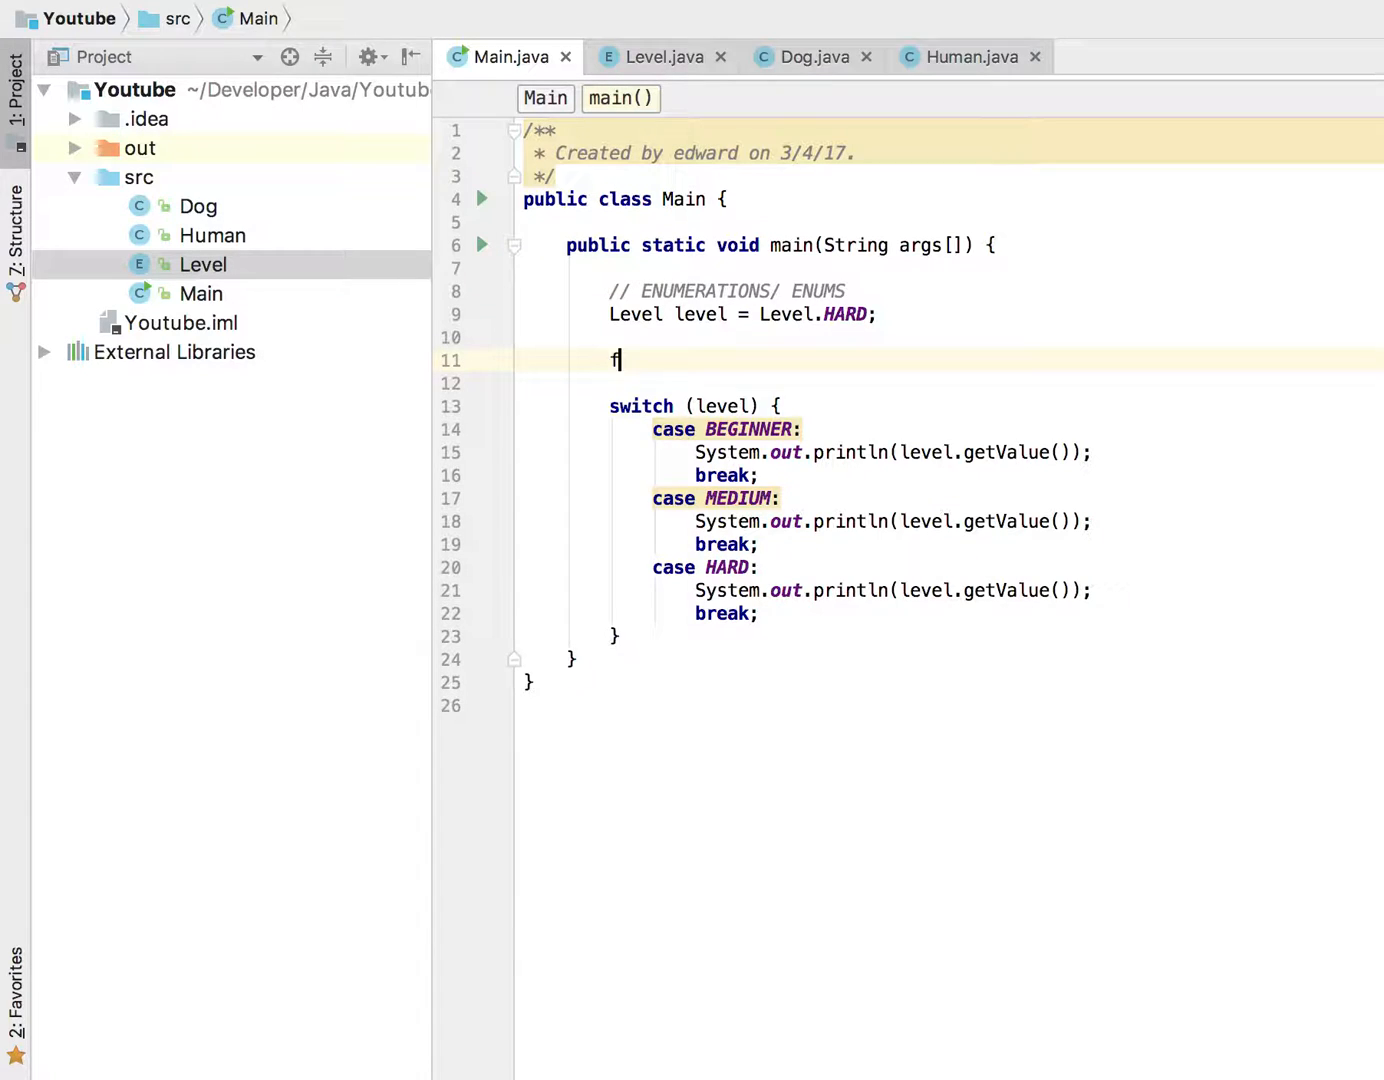
{"action": "type", "text": "or ()"}
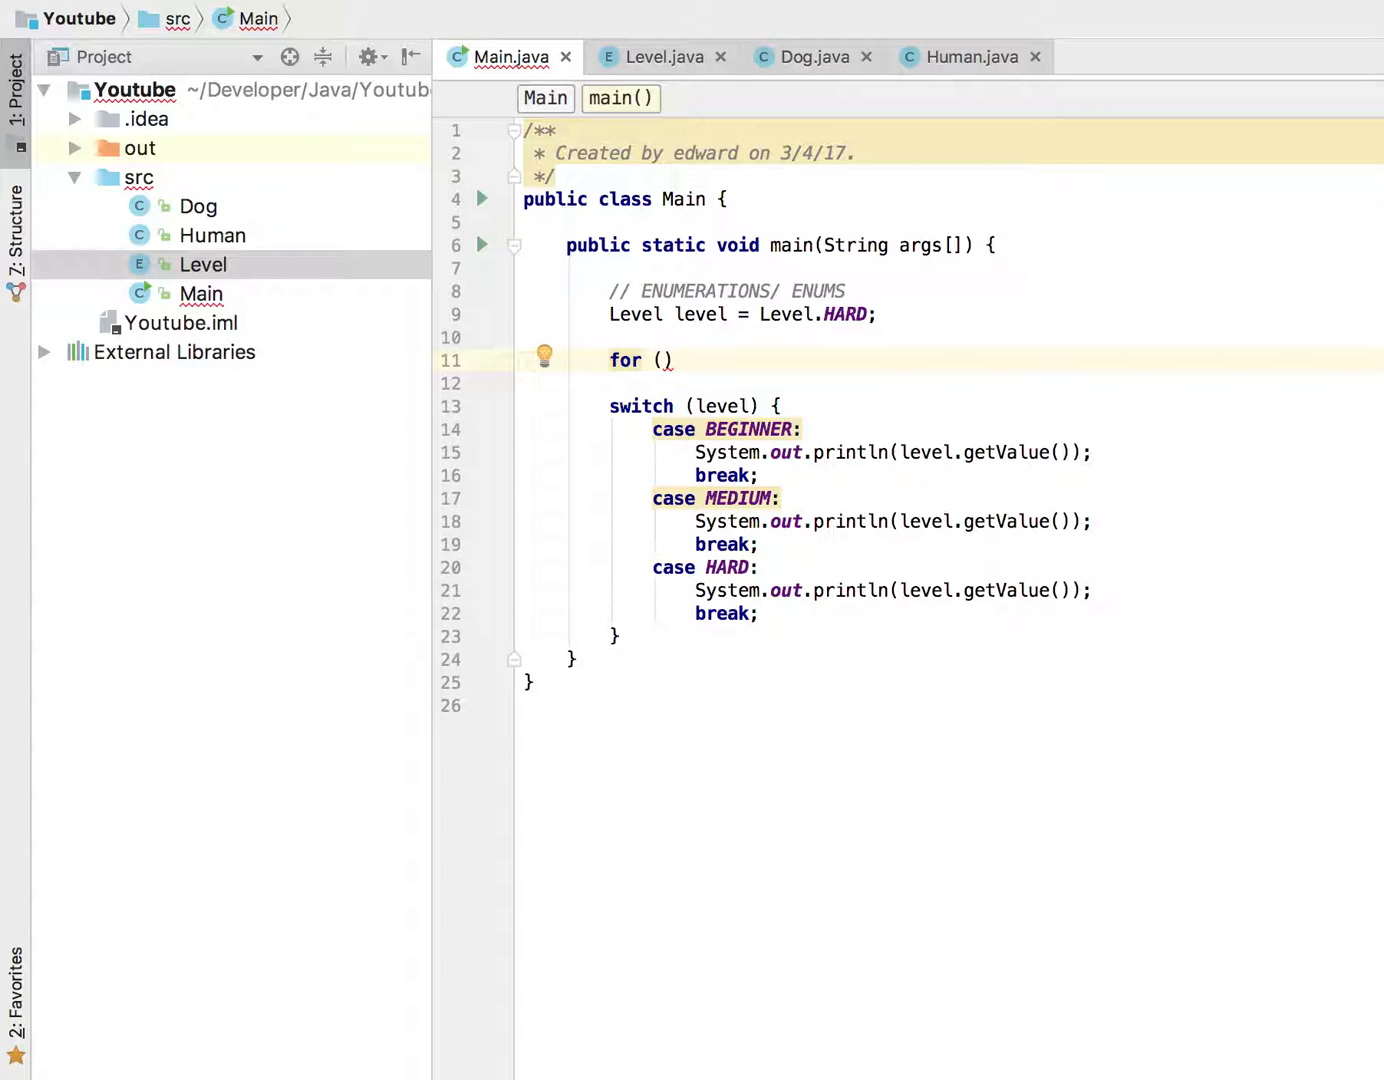
Fill the for header with `Level curr_level: level`.
{"action": "type", "text": "Level"}
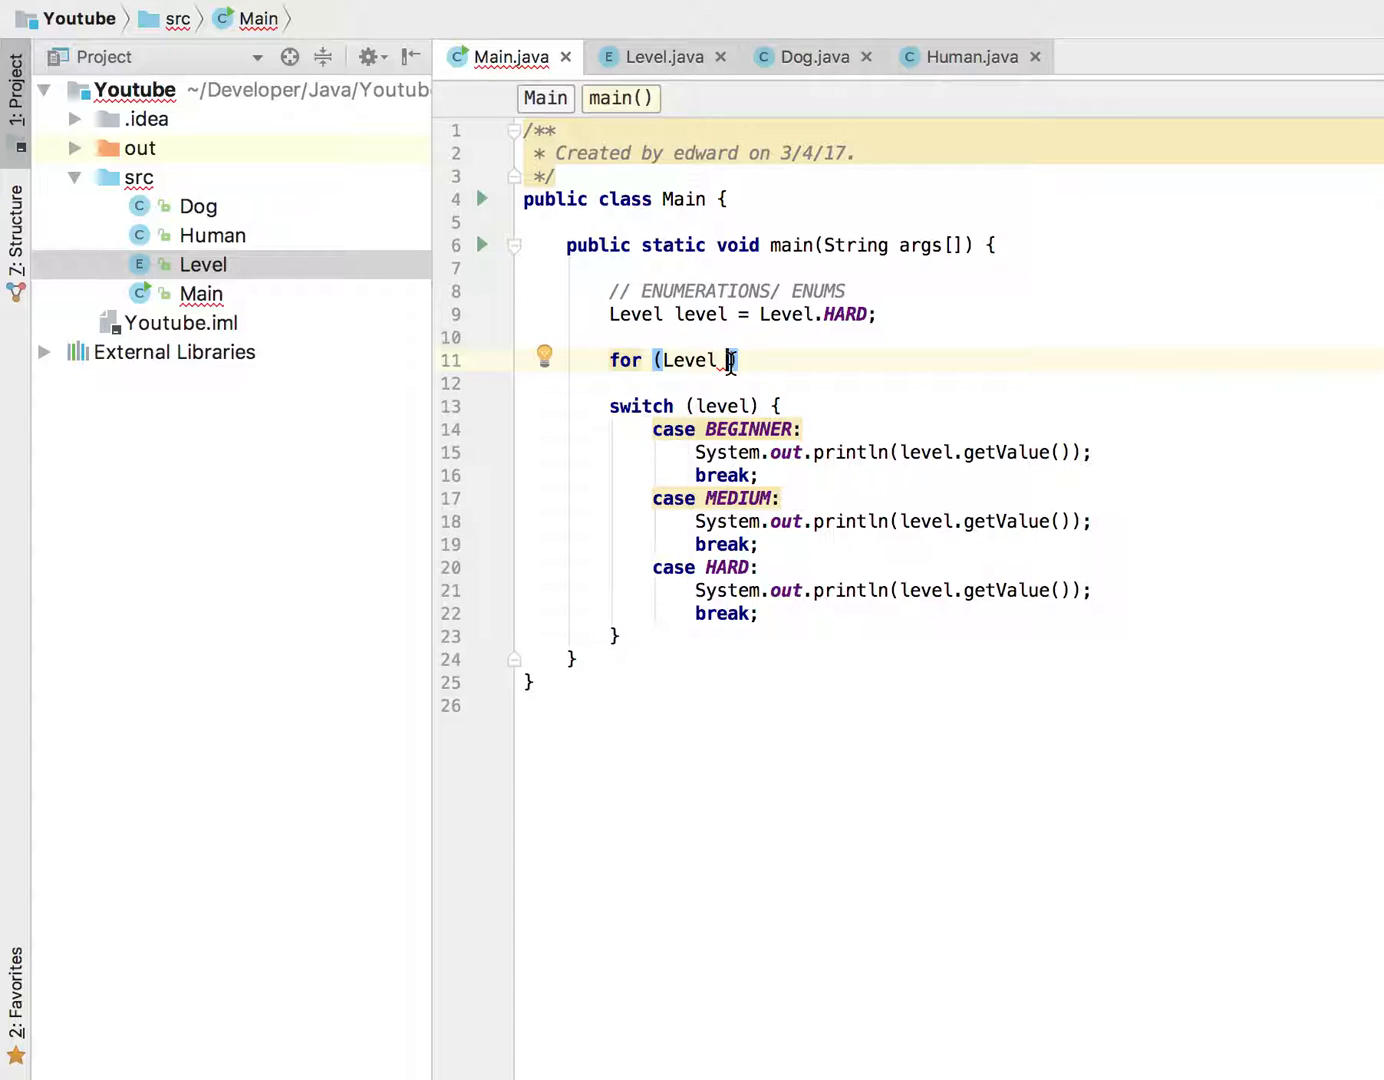
{"action": "type", "text": "curr"}
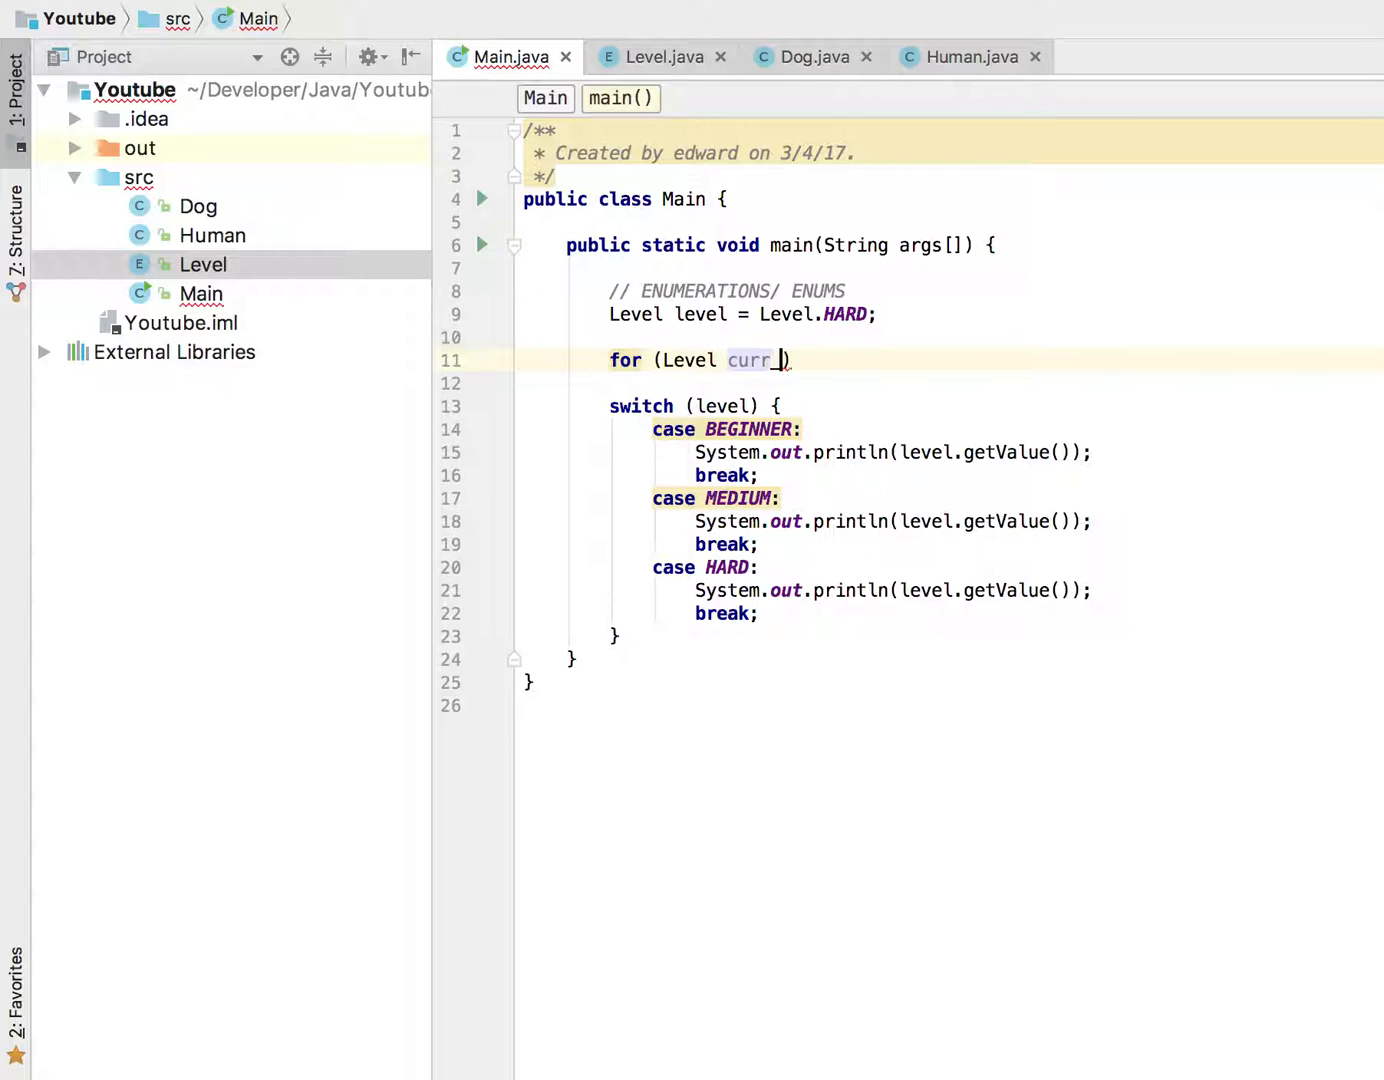
{"action": "type", "text": "_level:"}
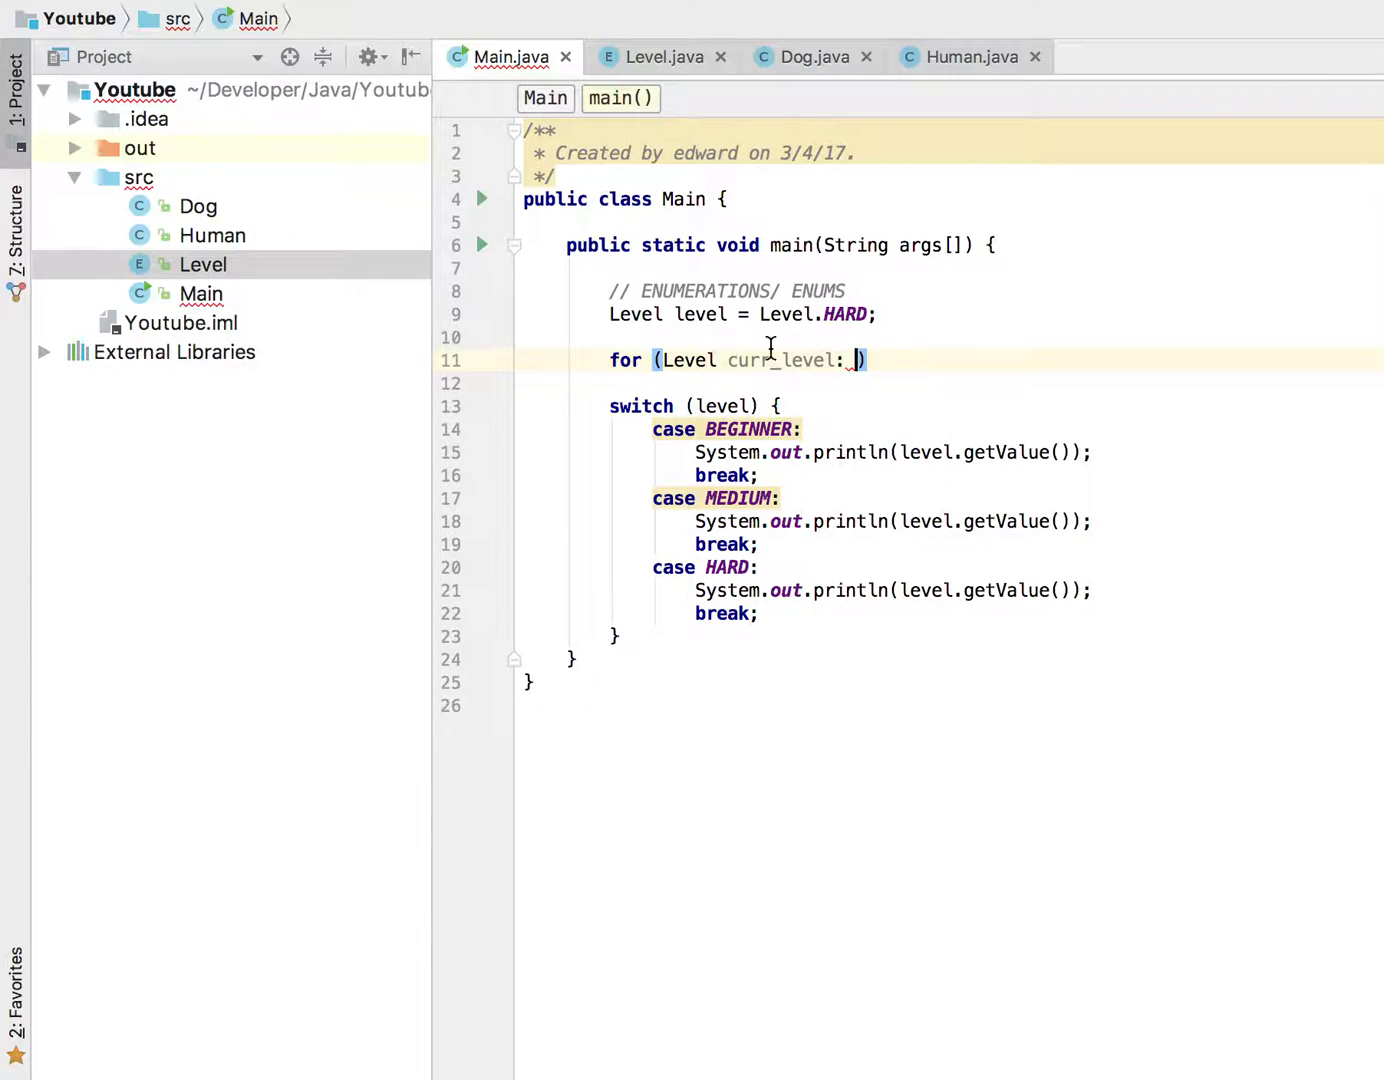
{"action": "type", "text": "level"}
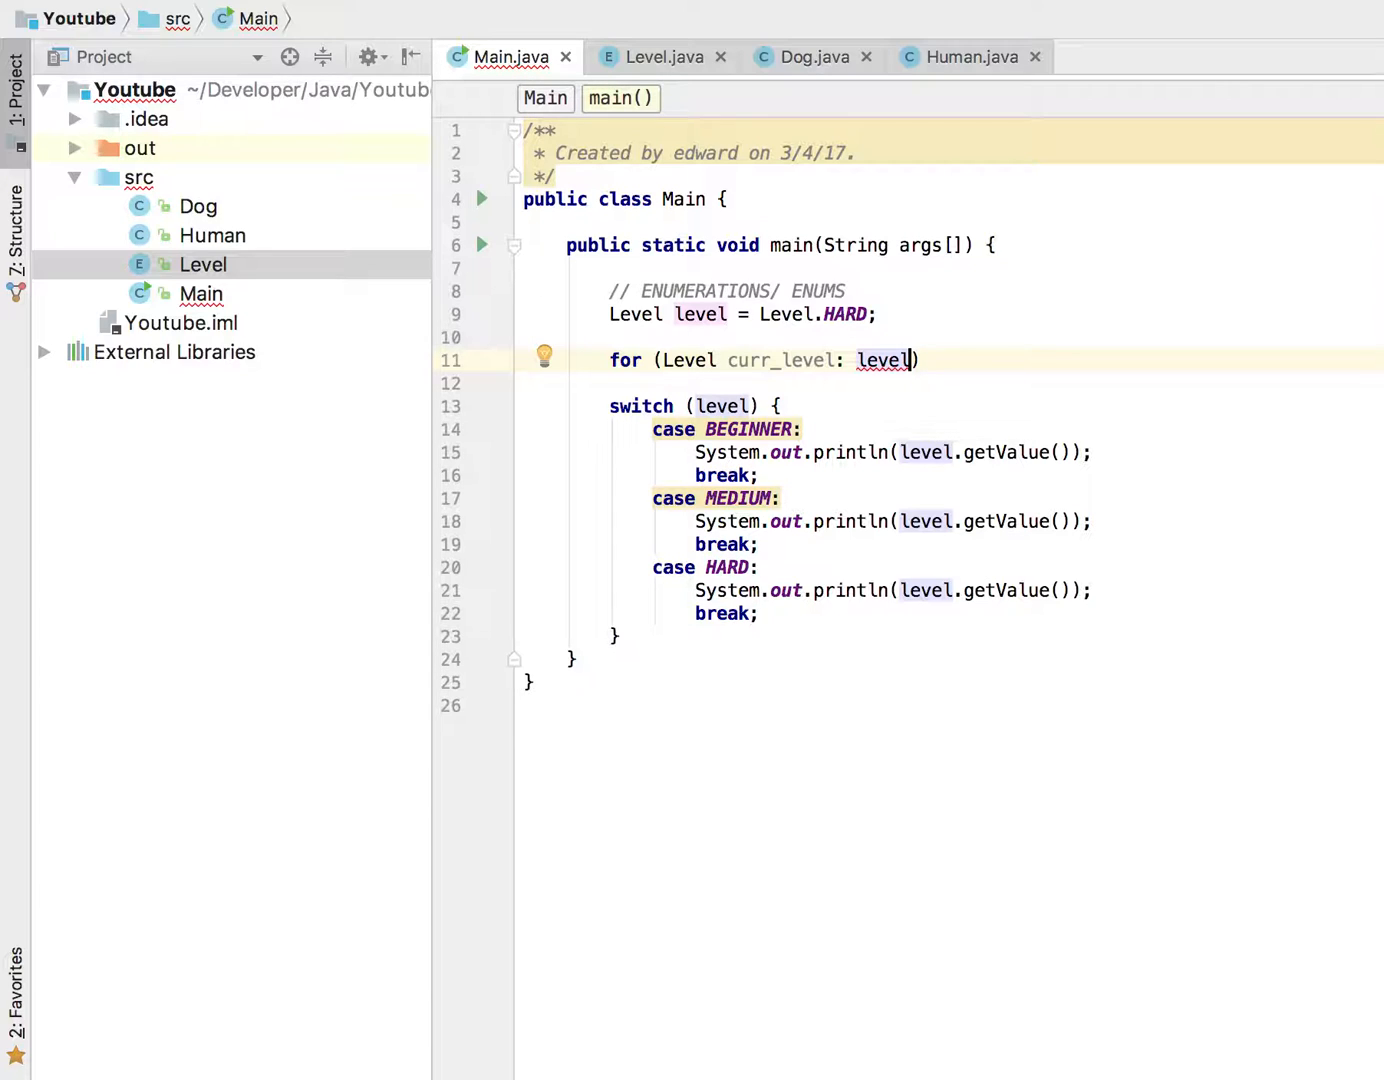
Make the loop iterate over `Level.values()` and select the original level variable.
{"action": "type", "text": "."}
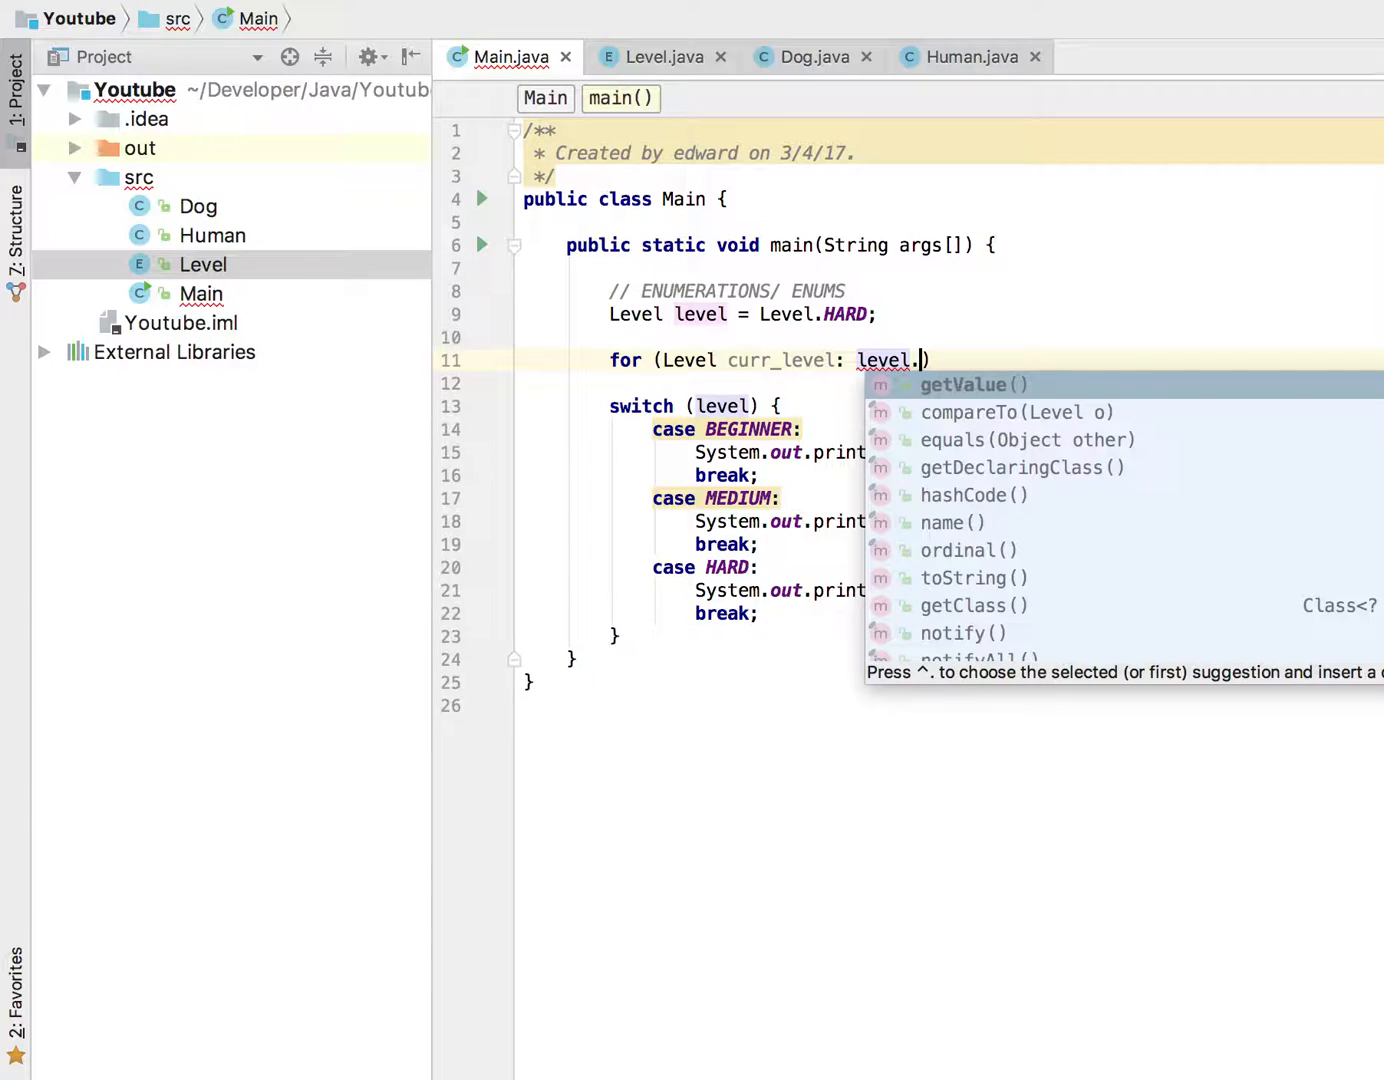
{"action": "type", "text": "va"}
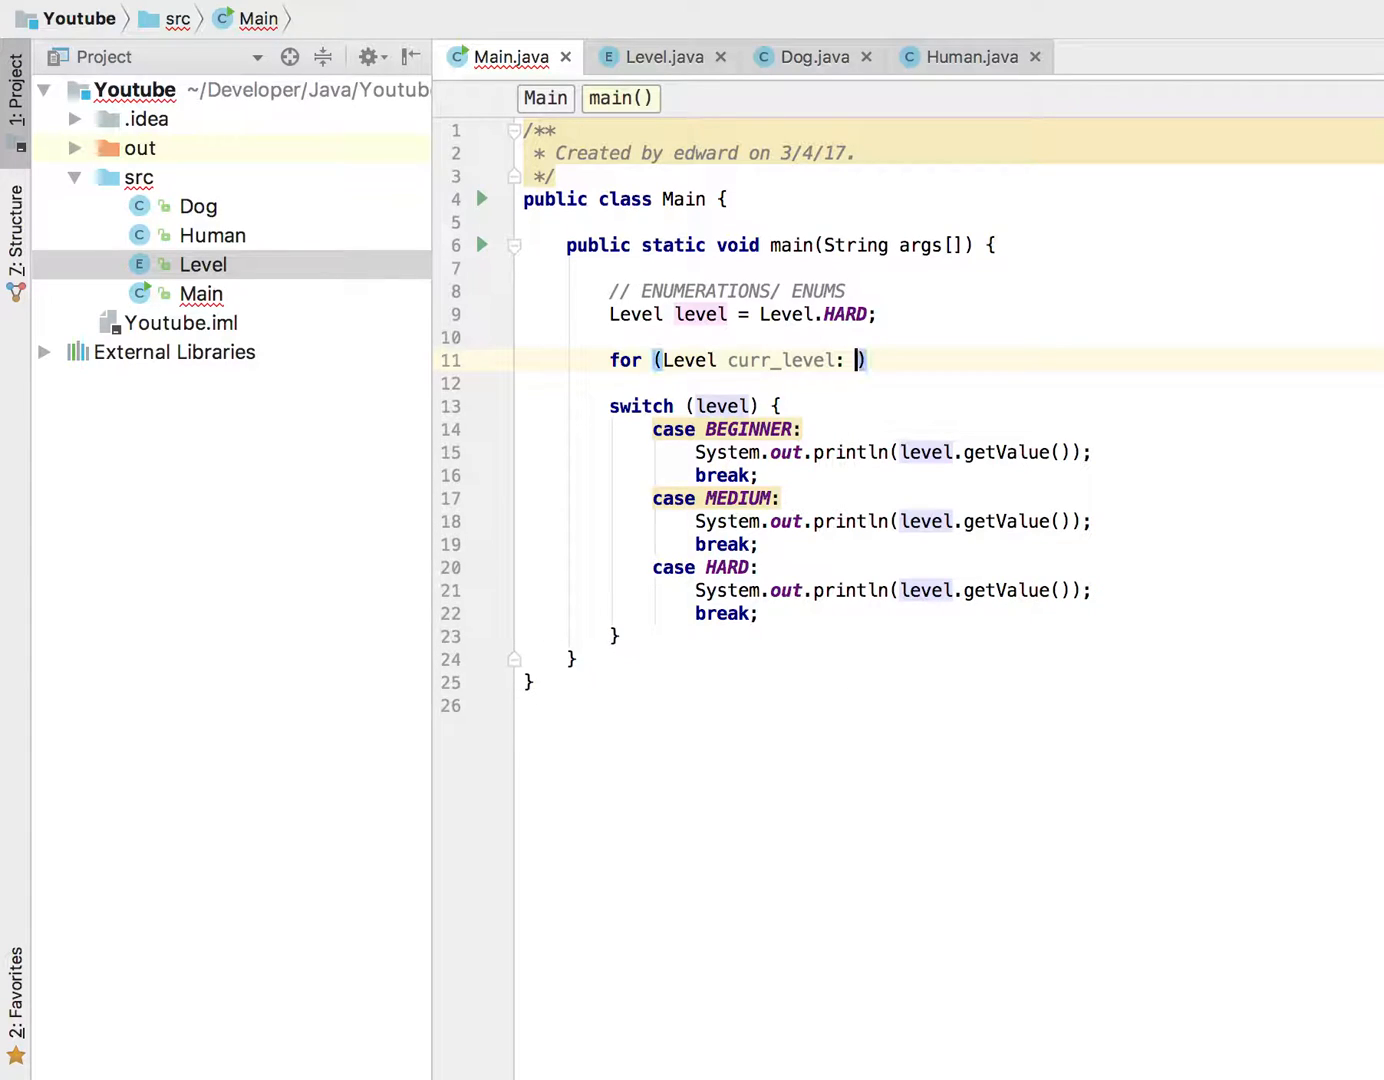
{"action": "type", "text": "Level.values()"}
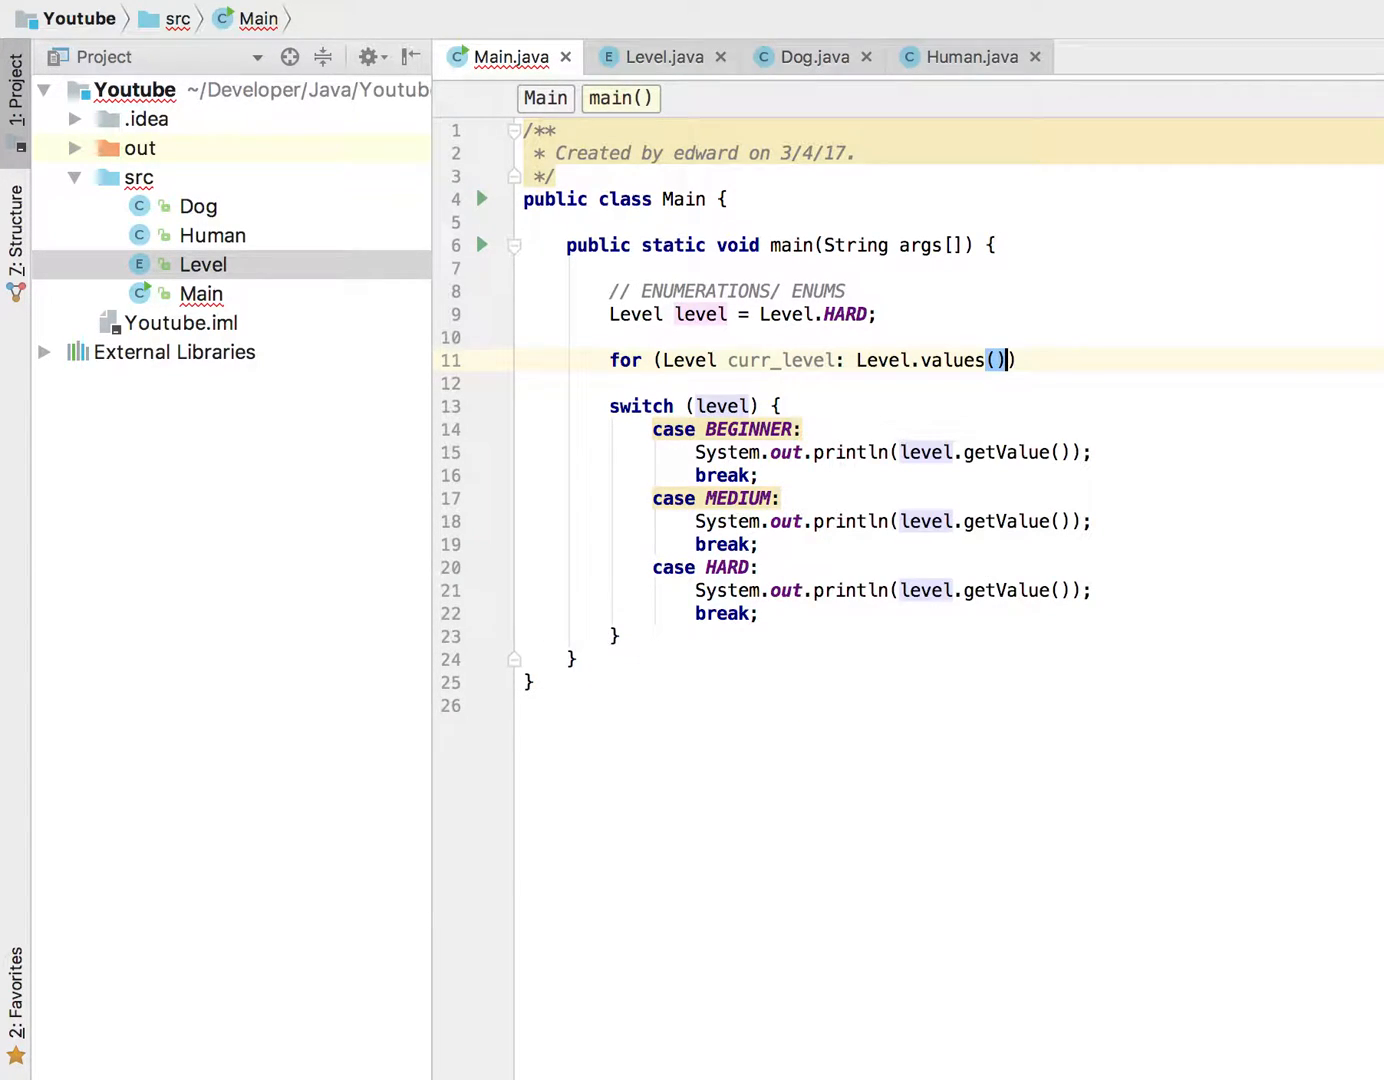
{"action": "double_click", "coordinate": [700, 314]}
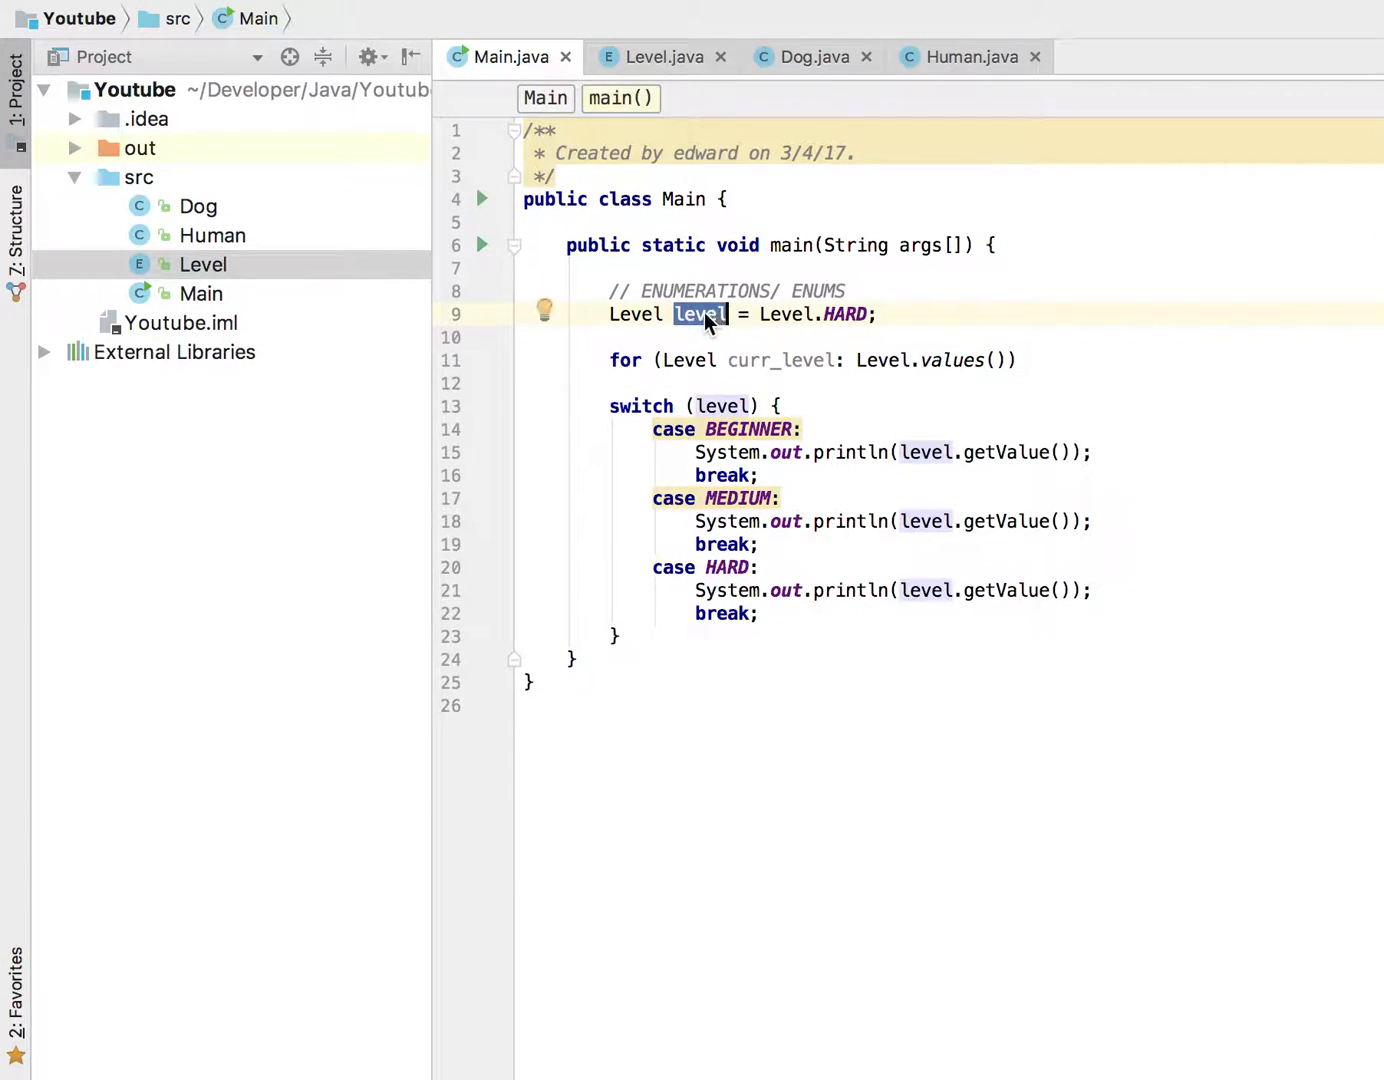
{"action": "left_click", "coordinate": [898, 360]}
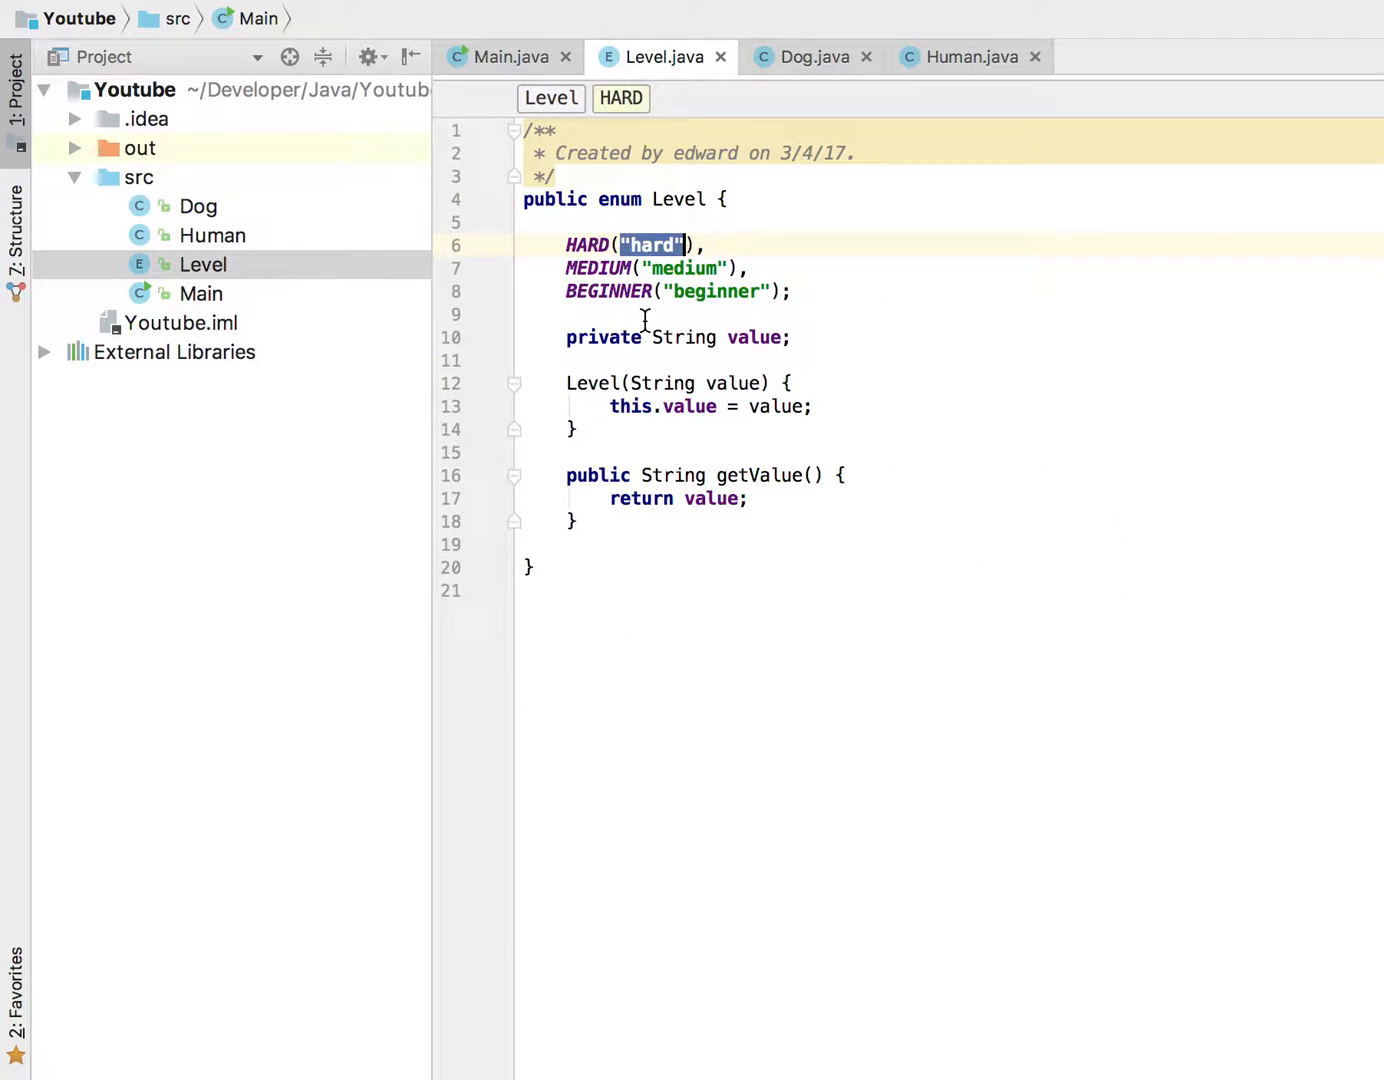
Highlight the HARD, MEDIUM and BEGINNER constants in Level.java, then return to Main.java.
{"action": "left_click_drag", "start_coordinate": [566, 245], "coordinate": [790, 291]}
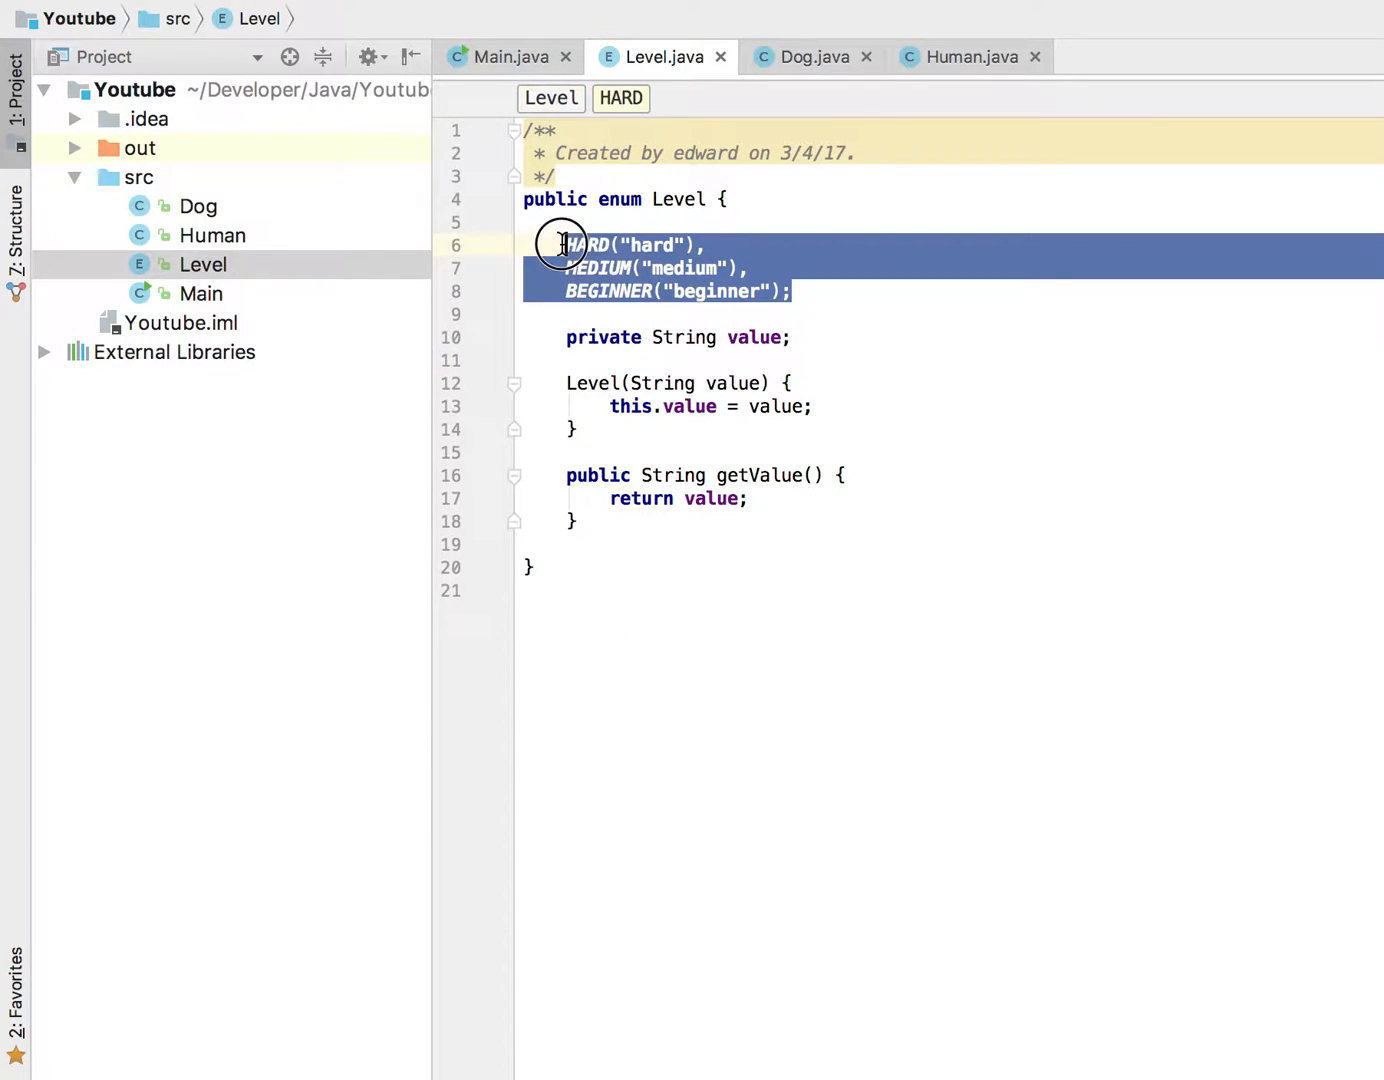
{"action": "left_click", "coordinate": [563, 245]}
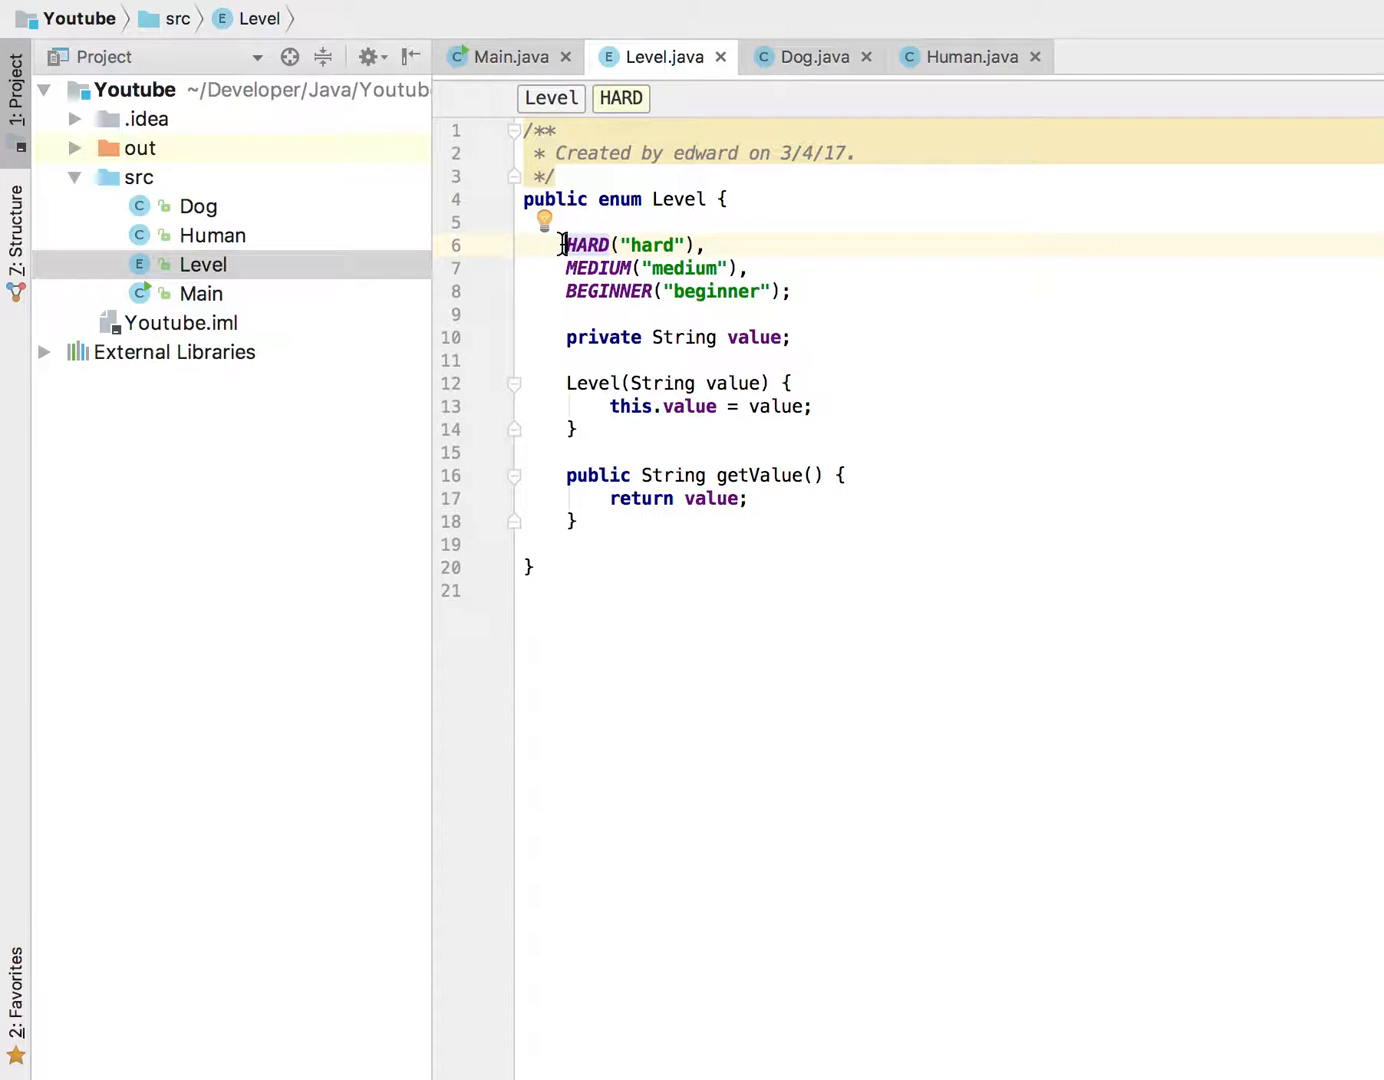
{"action": "left_click", "coordinate": [511, 56]}
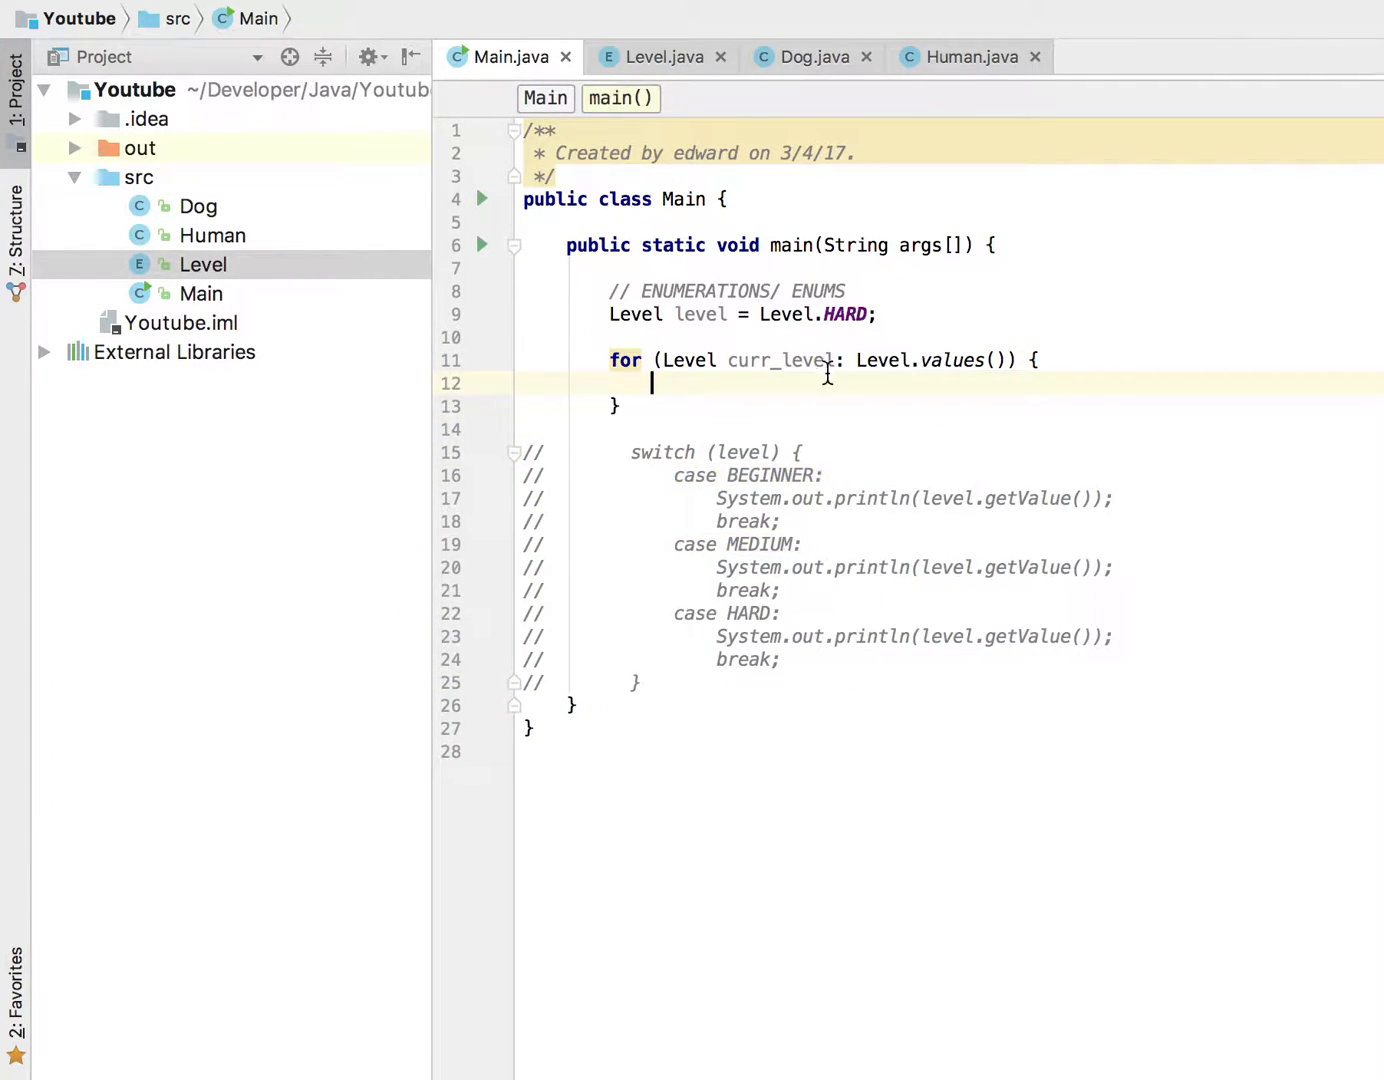
Write the loop body as `System.out.println(curr_level.getValue());`.
{"action": "type", "text": "curr_level"}
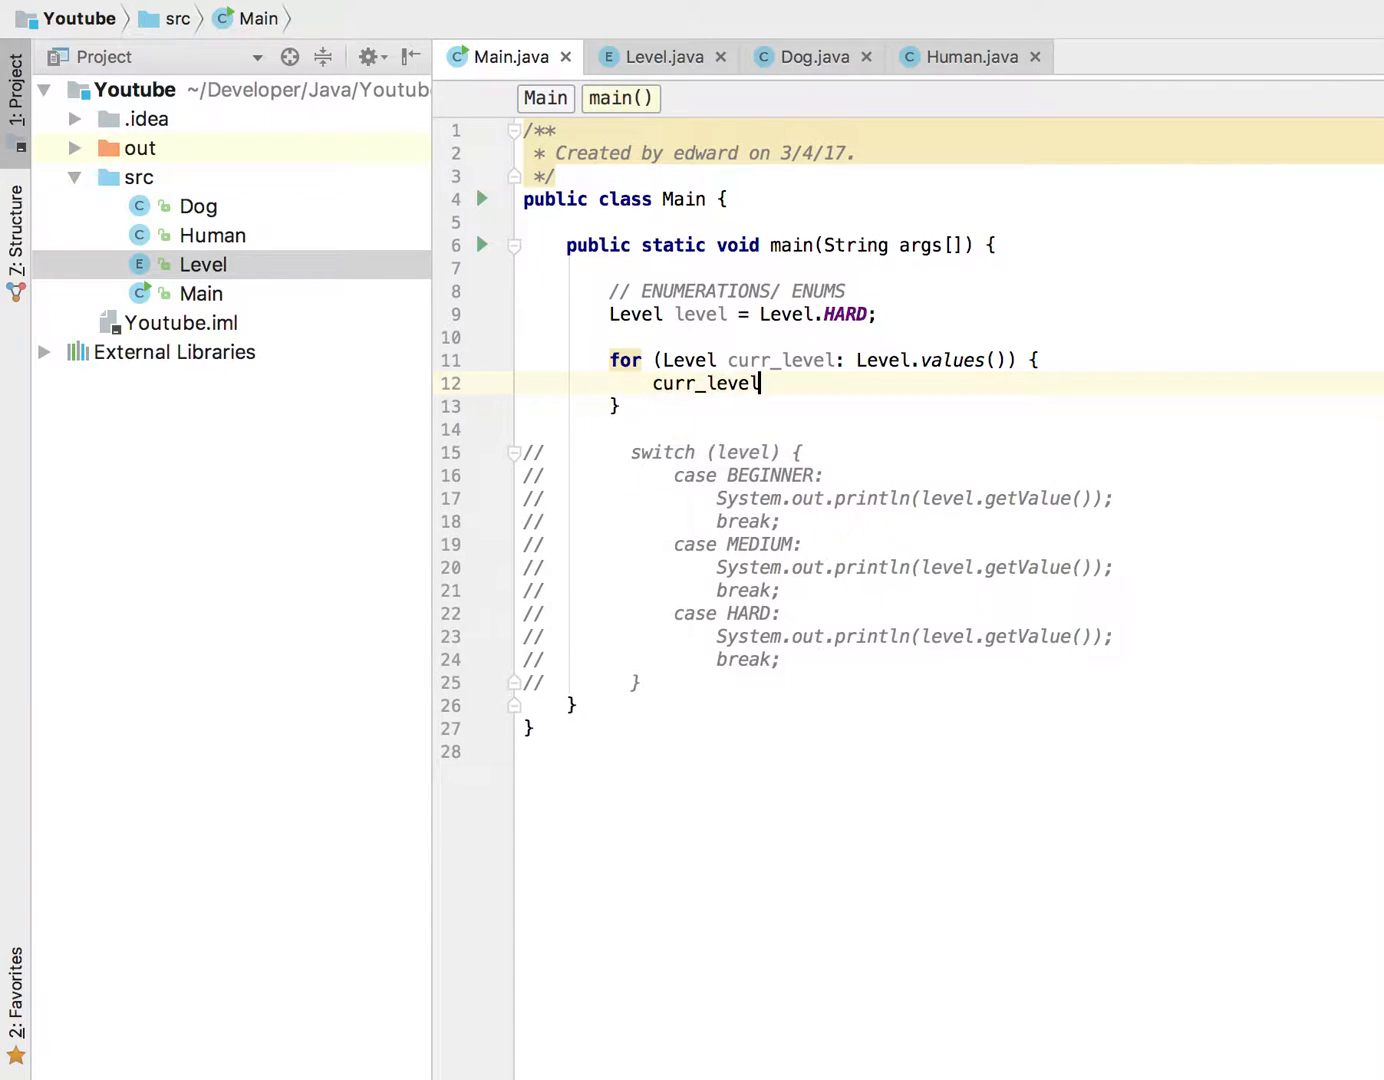
{"action": "type", "text": ".getValue()"}
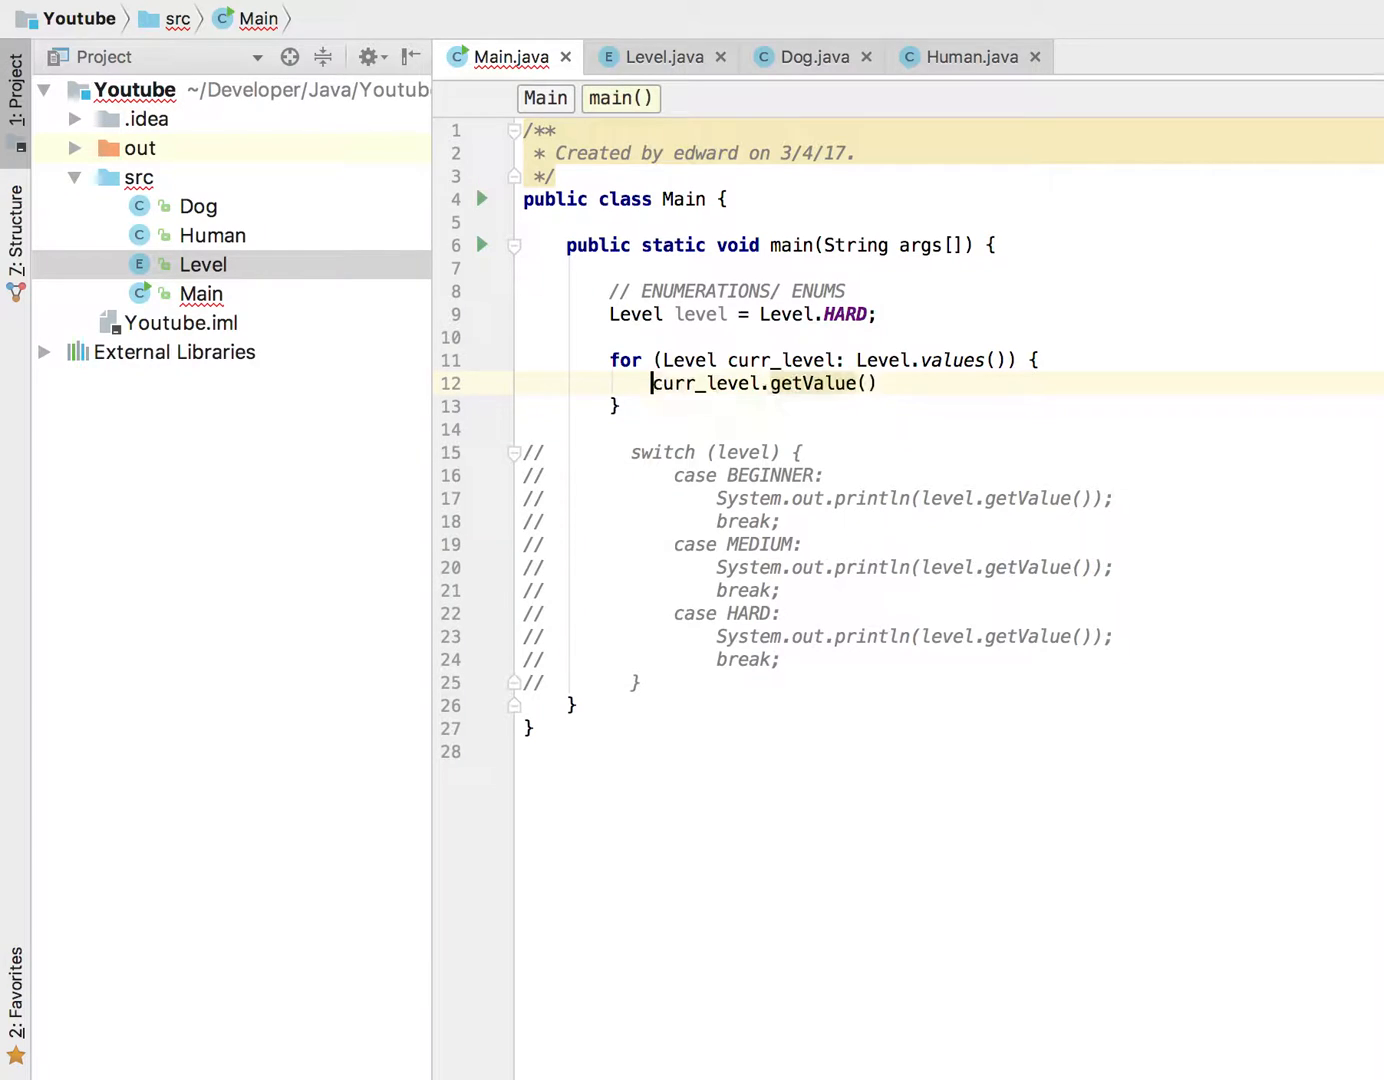
{"action": "type", "text": "SYs"}
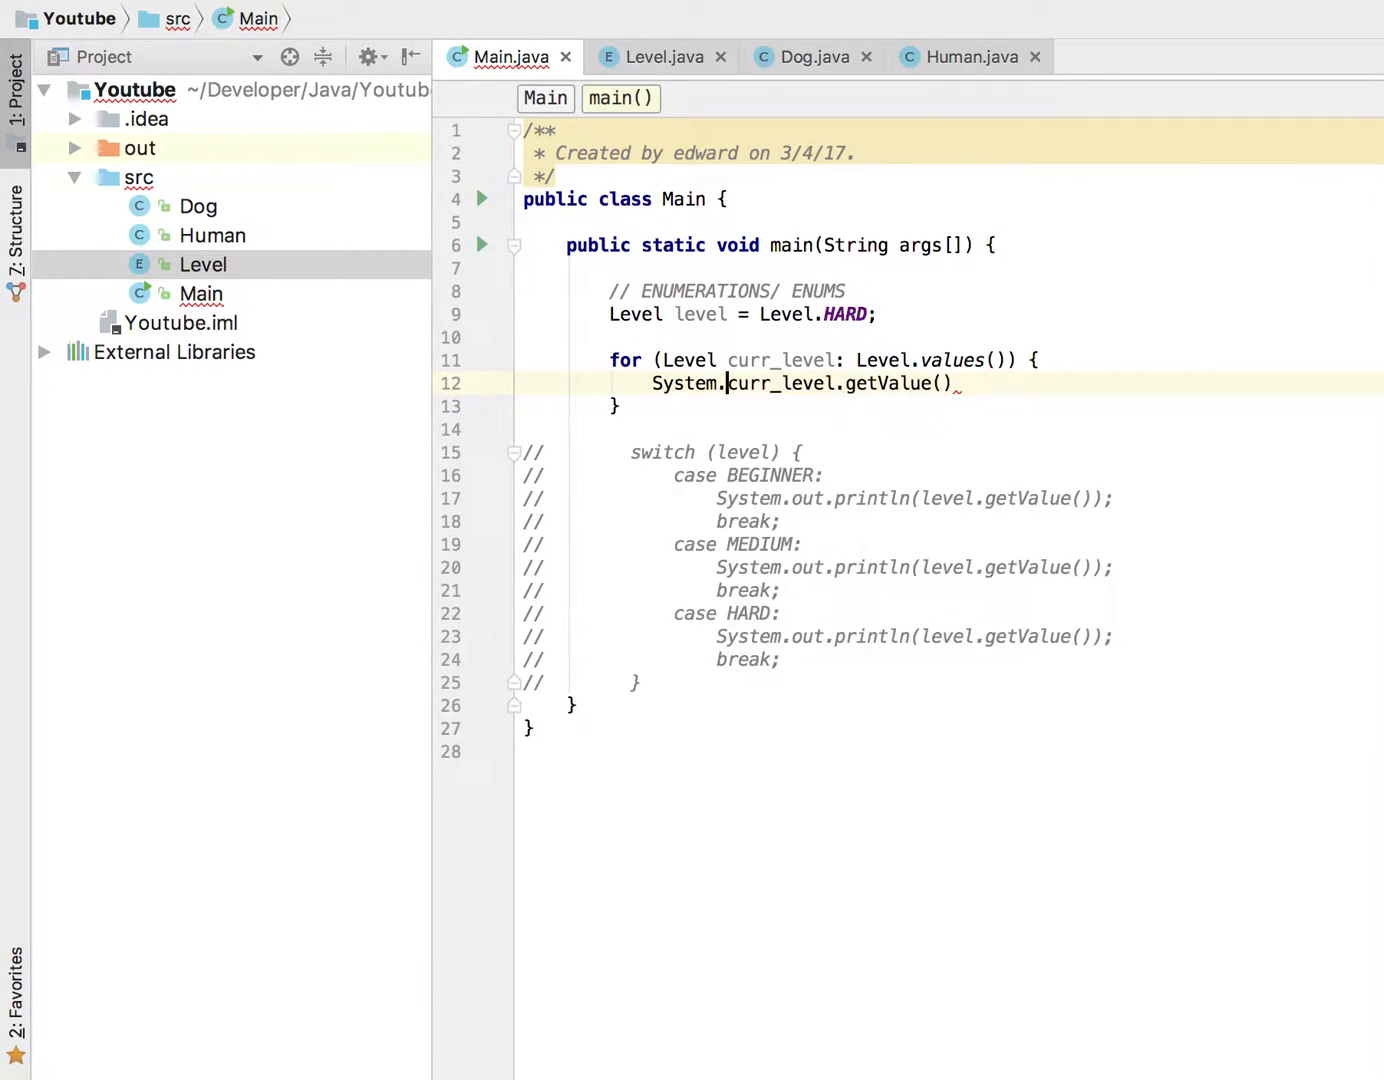
{"action": "type", "text": "out.print()"}
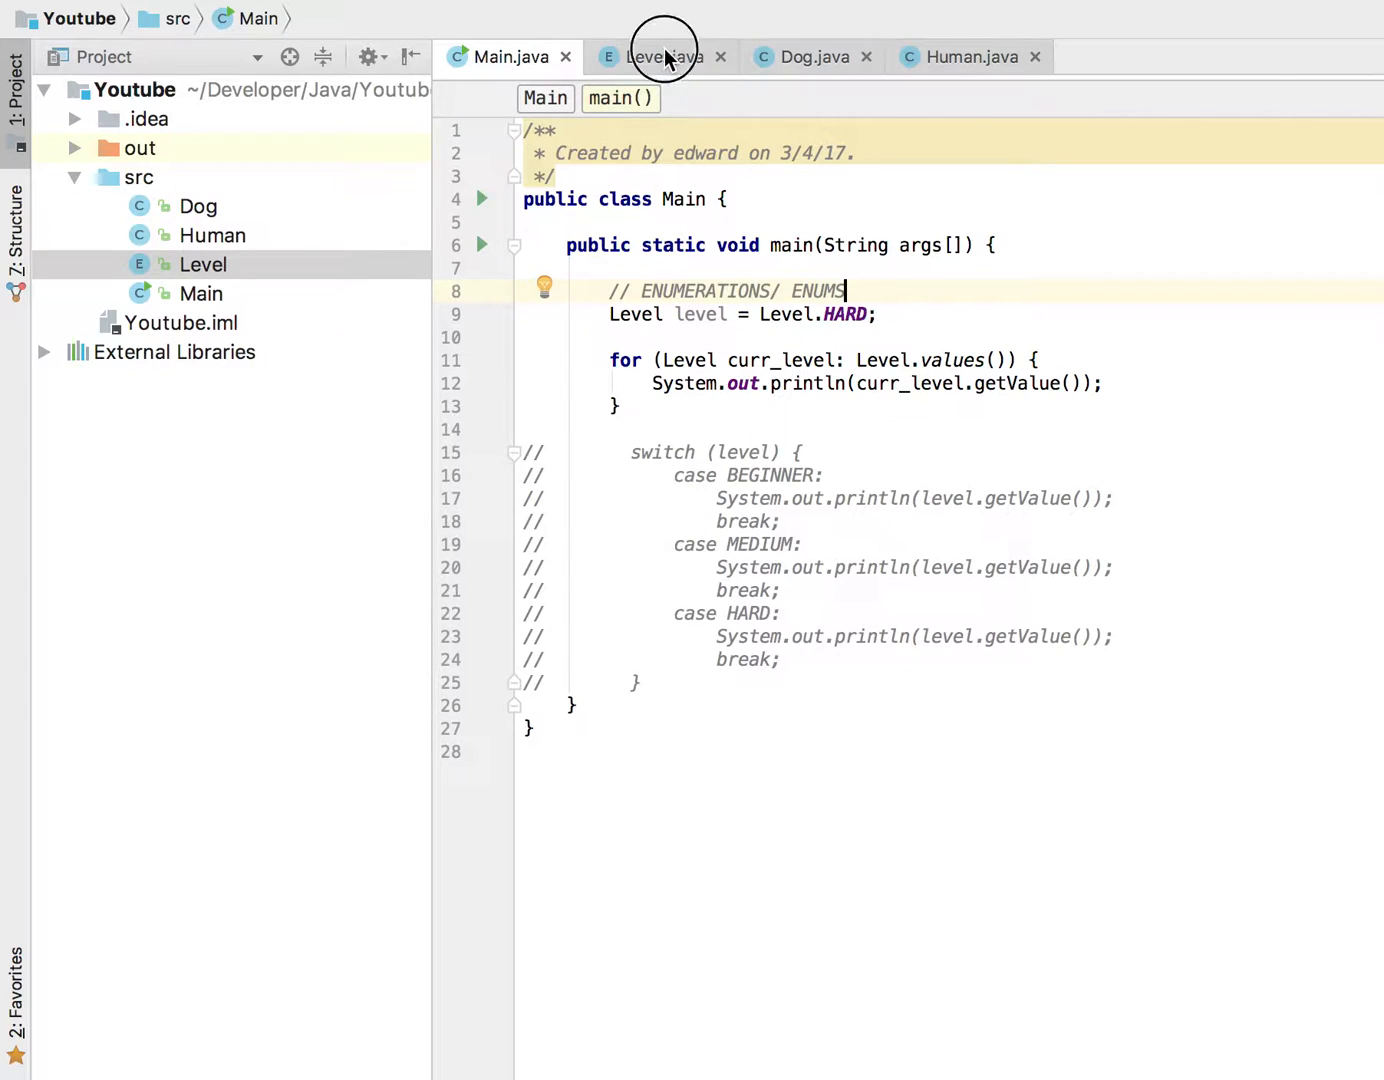
Switch between Level.java and Main.java twice to compare the enum with the hard, medium, beginner output.
{"action": "left_click", "coordinate": [660, 56]}
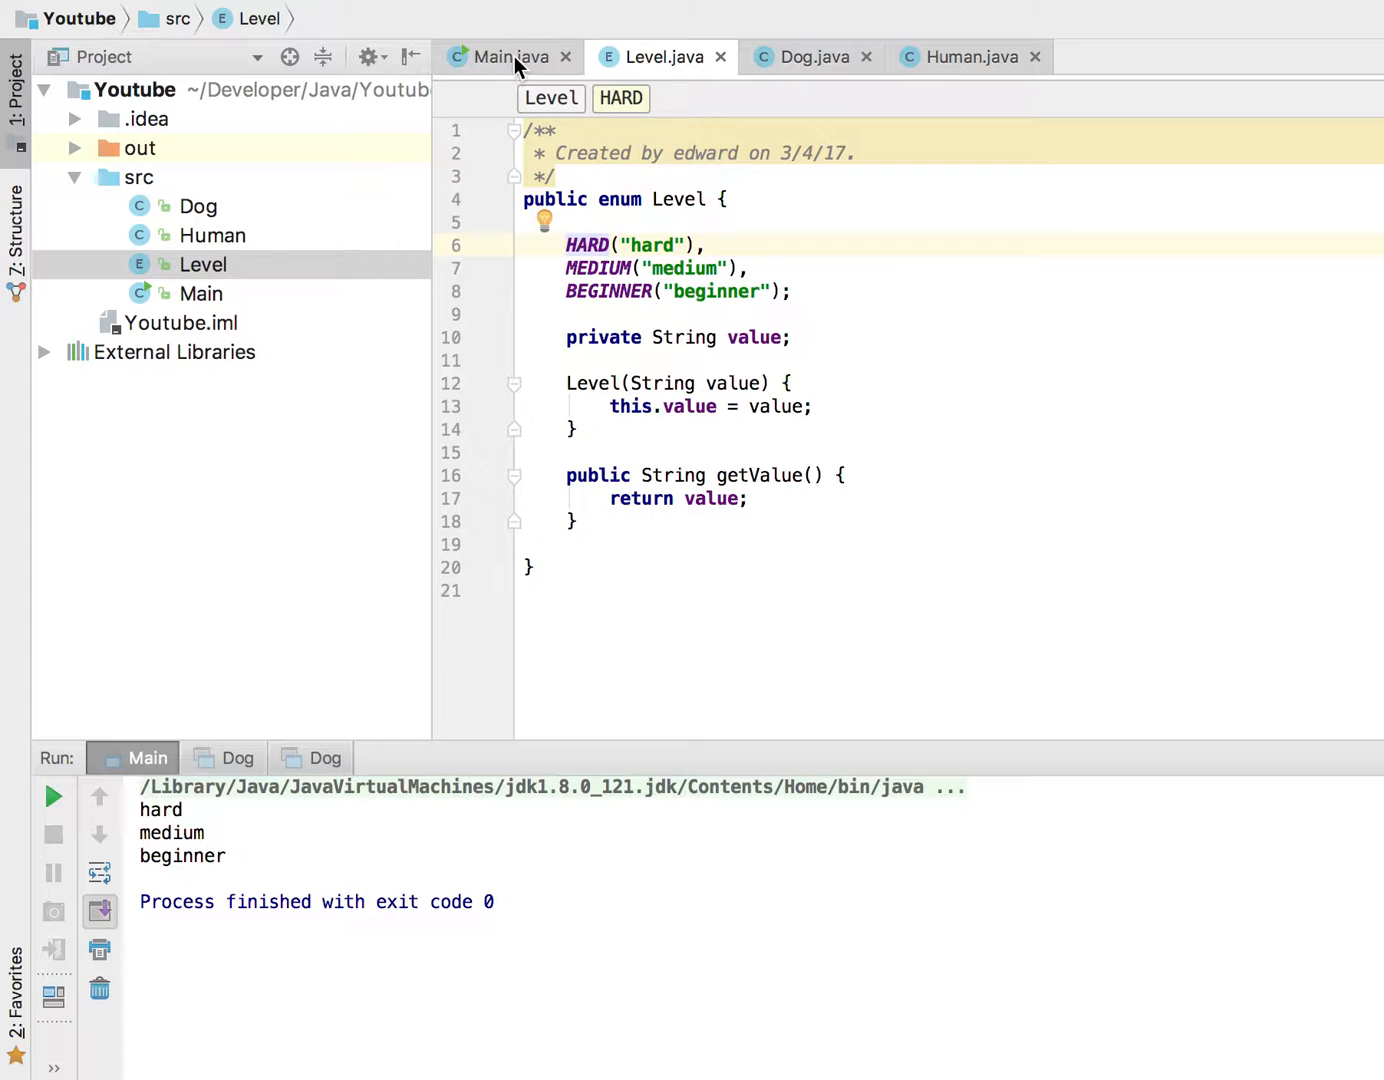
{"action": "left_click", "coordinate": [510, 56]}
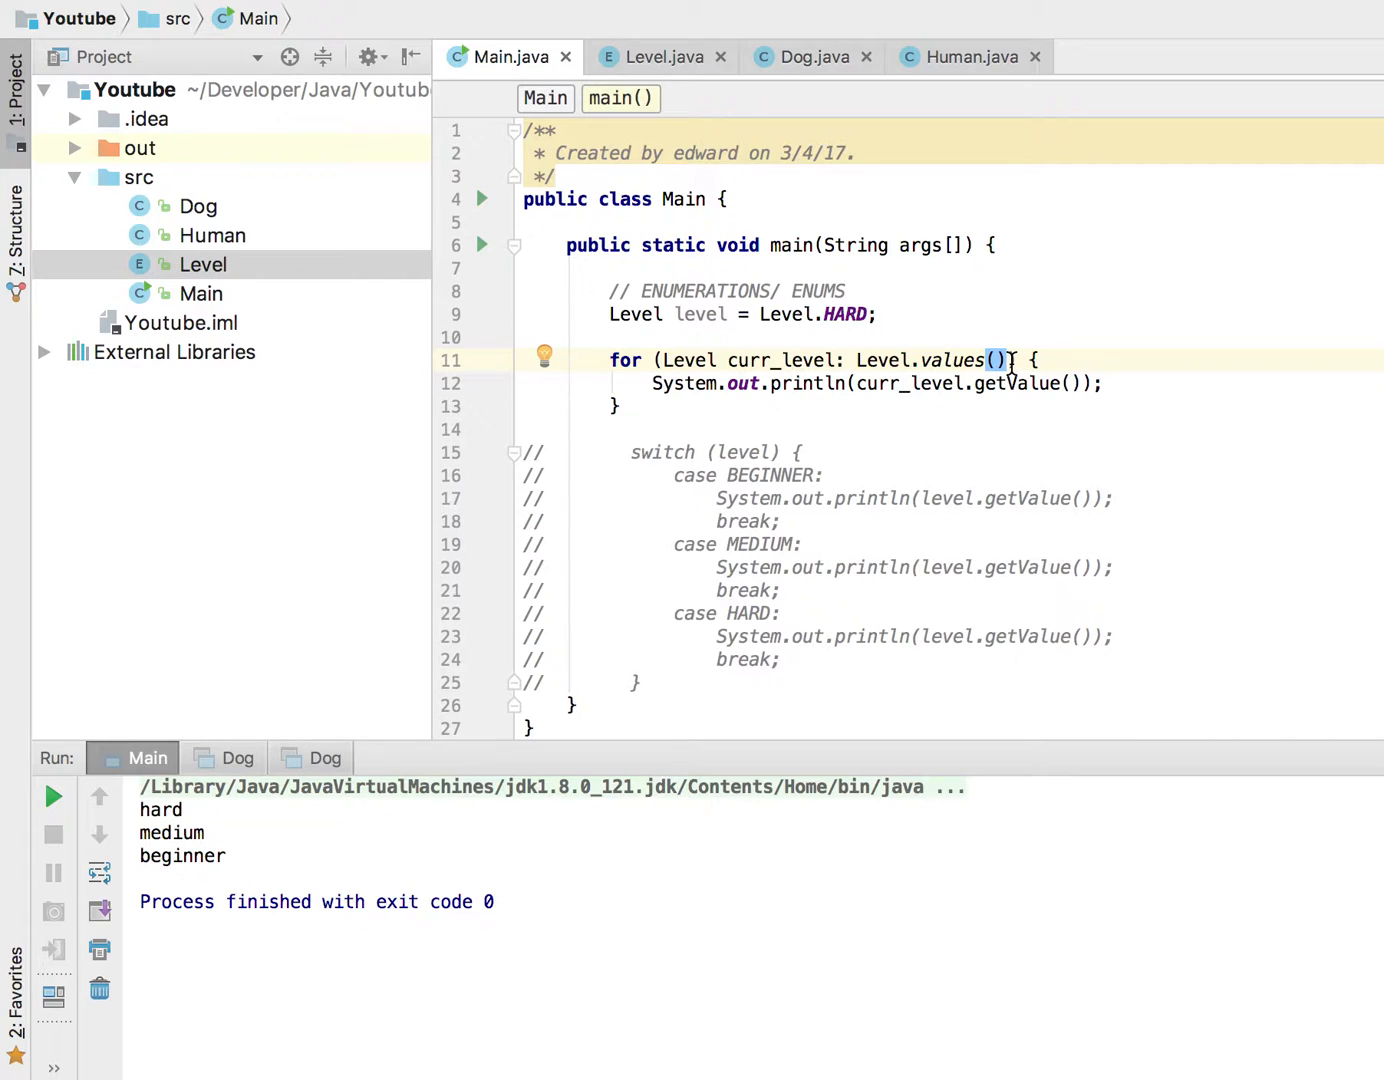
{"action": "left_click", "coordinate": [664, 56]}
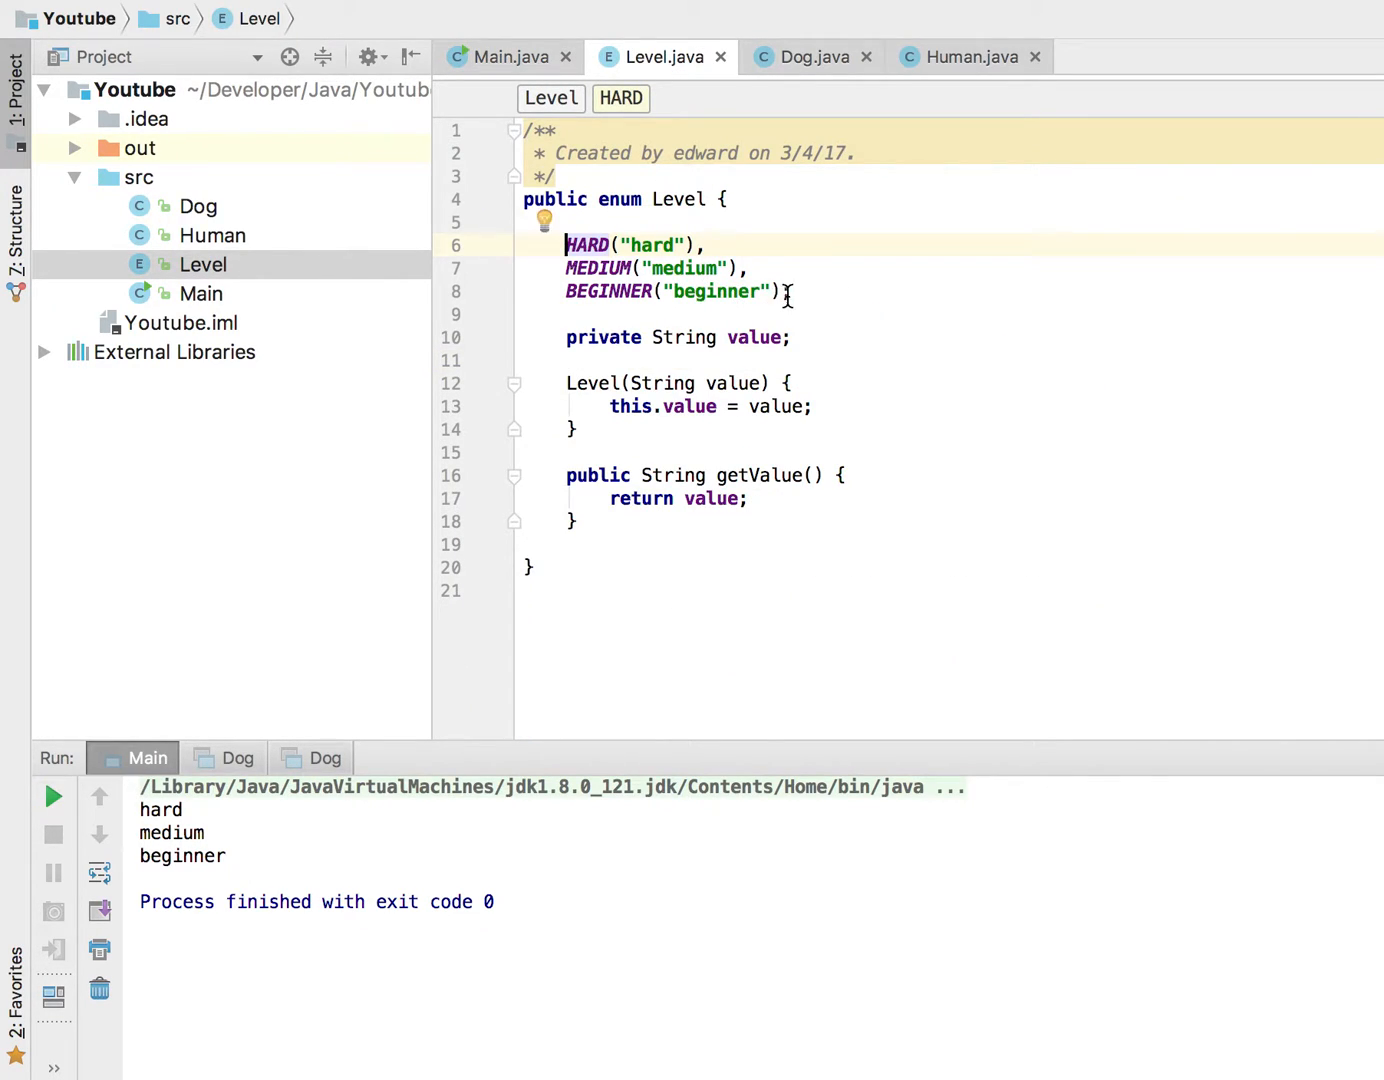
{"action": "left_click", "coordinate": [508, 57]}
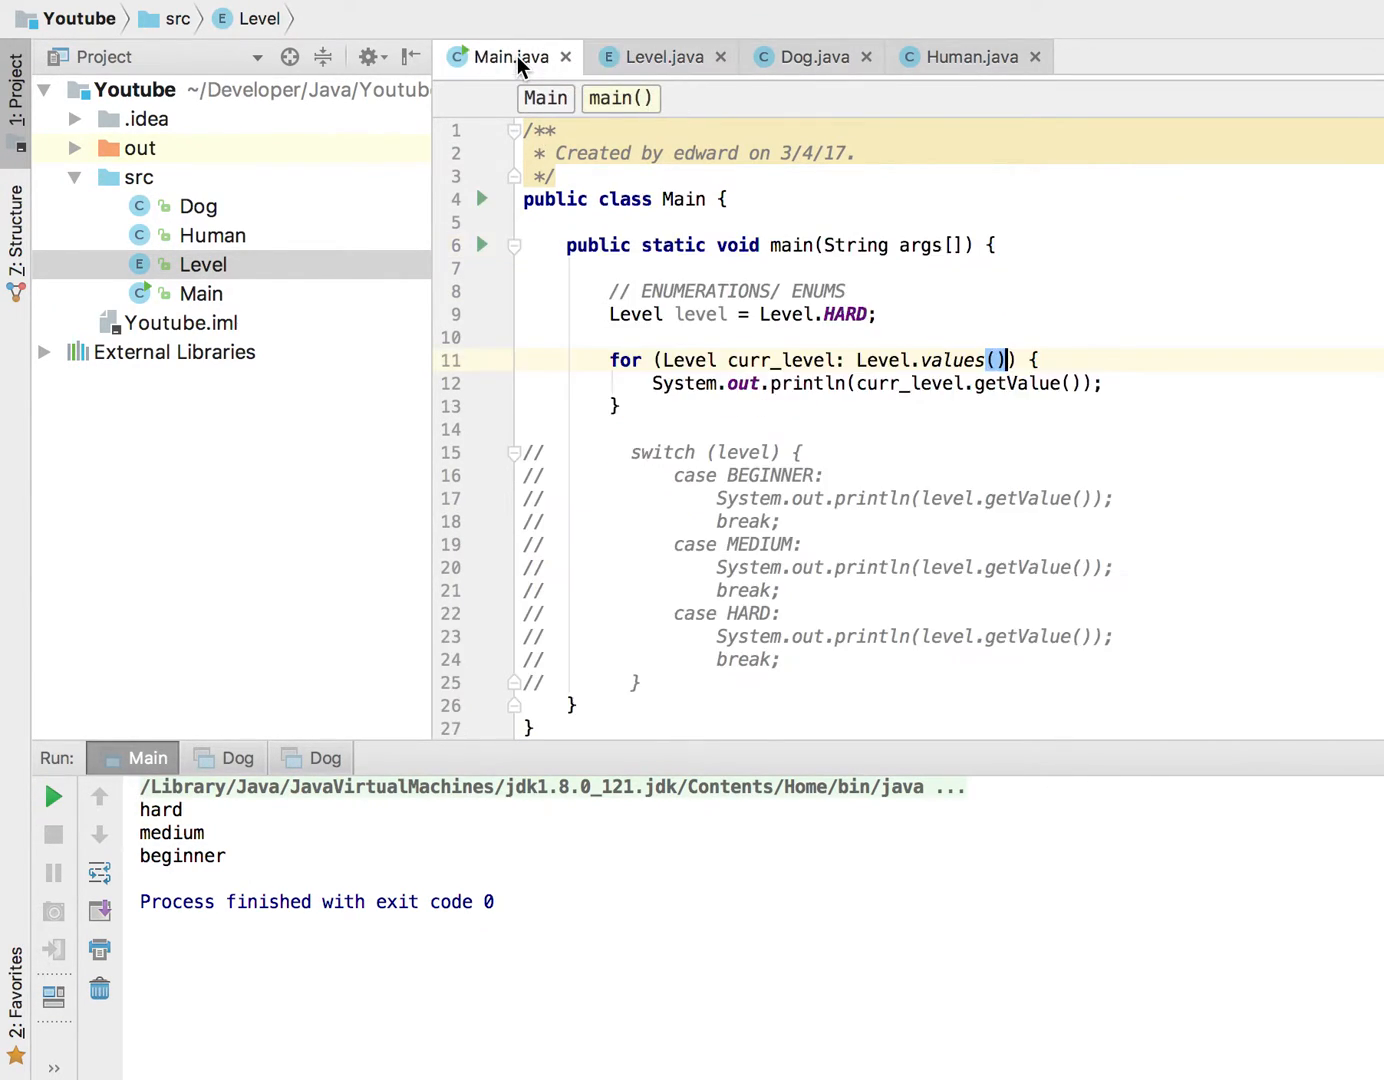